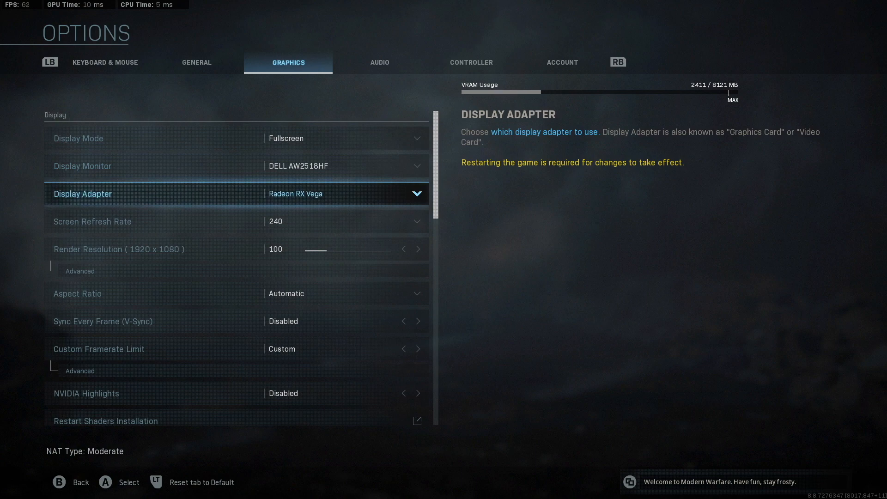
Try render resolution up to 126, return it to 100, and reveal the 1920x1080 display resolution.
{"action": "left_click", "coordinate": [345, 194]}
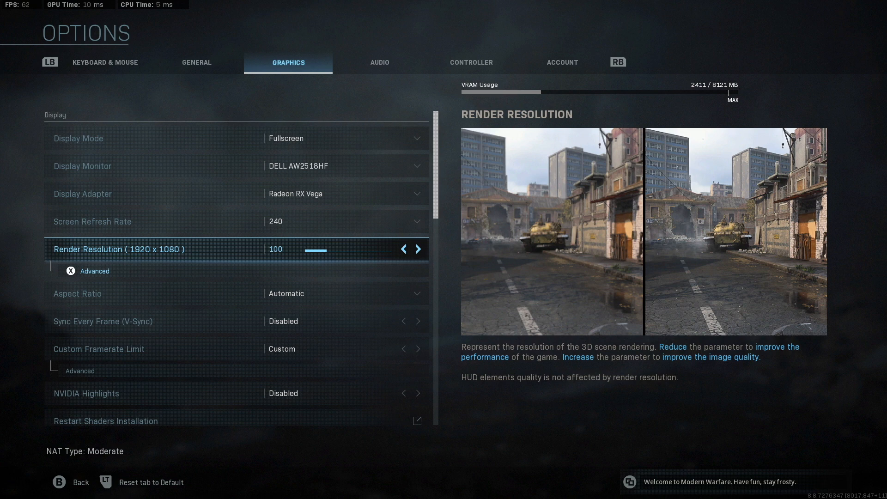
{"action": "left_click", "coordinate": [419, 249]}
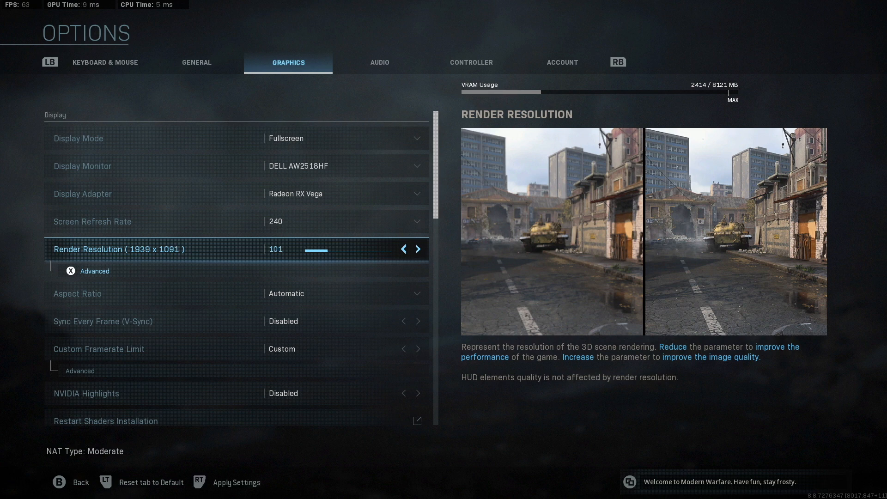
{"action": "left_click", "coordinate": [418, 249]}
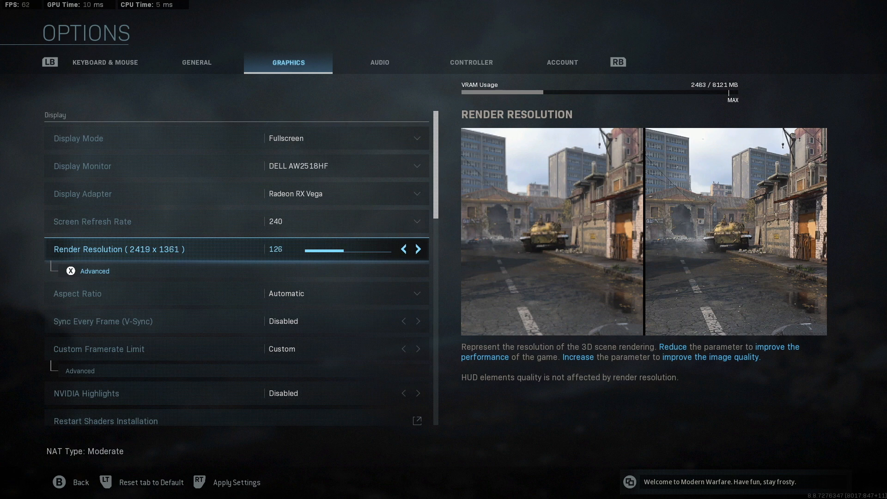
{"action": "left_click", "coordinate": [403, 249]}
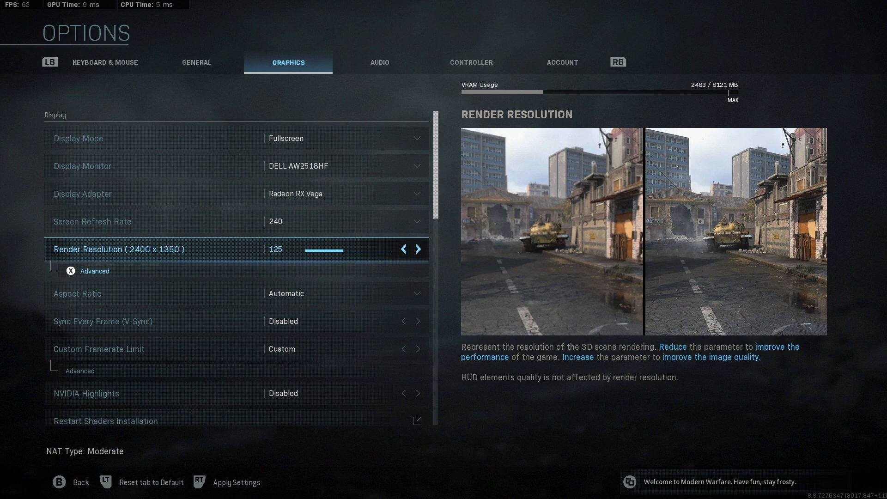
{"action": "left_click", "coordinate": [403, 249]}
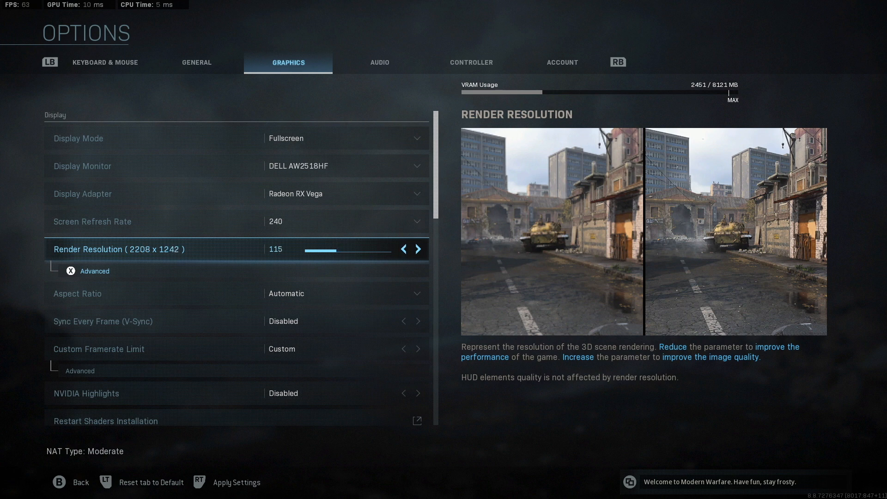
{"action": "left_click", "coordinate": [403, 250]}
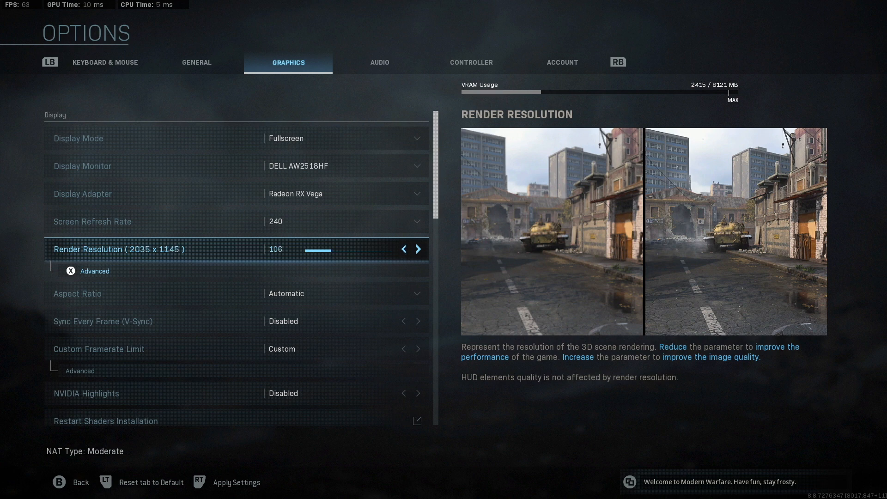
{"action": "left_click", "coordinate": [403, 249]}
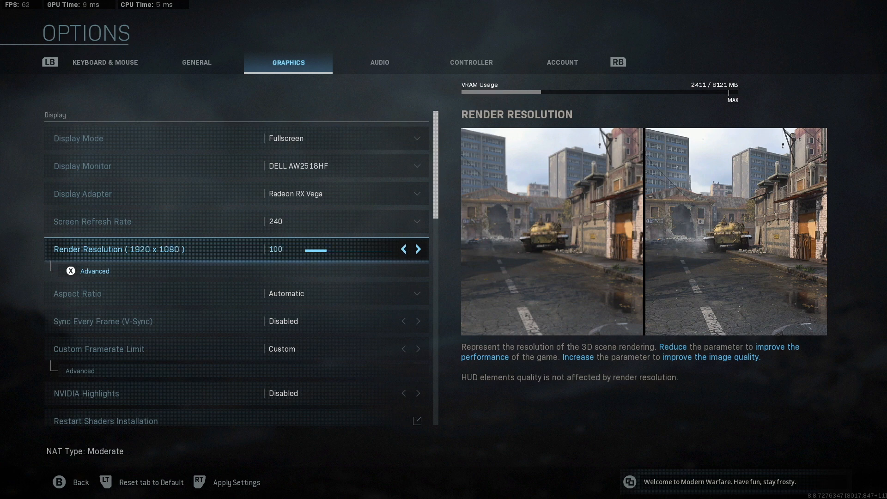
{"action": "left_click", "coordinate": [94, 272]}
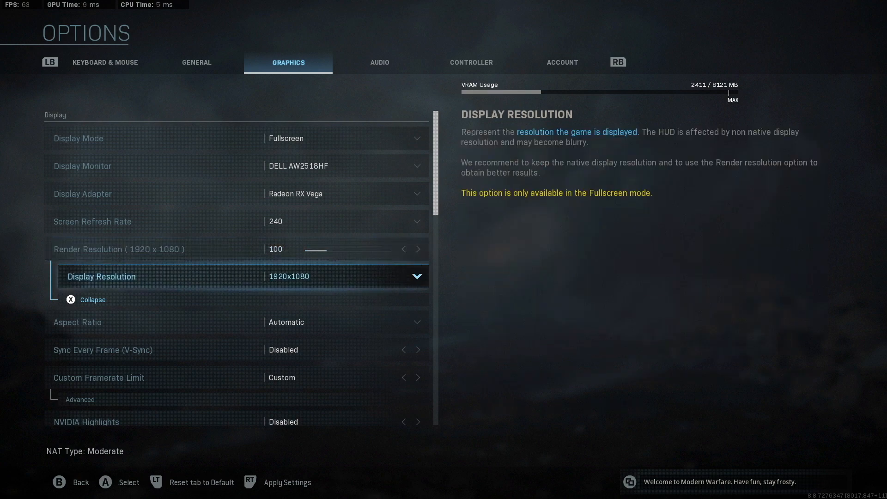
Hide display resolution and expand the custom framerate limits: 240 gameplay, 60 menu, 240 out of focus.
{"action": "left_click", "coordinate": [343, 276]}
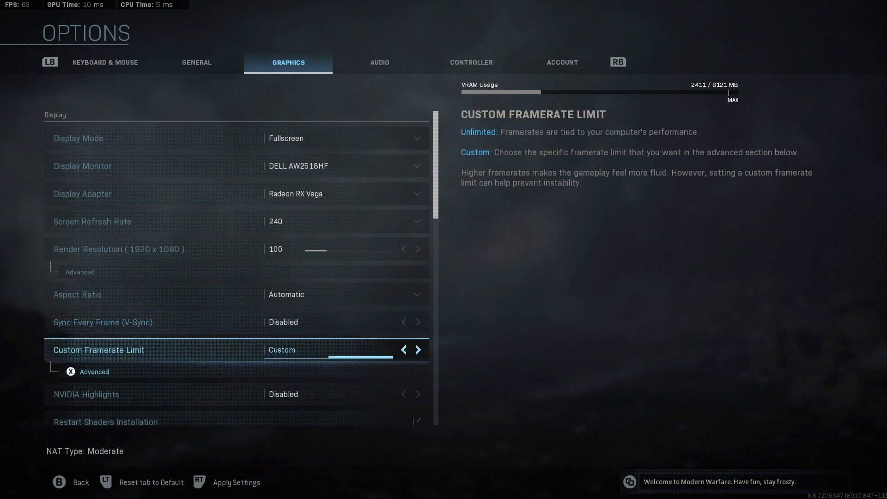
{"action": "left_click", "coordinate": [94, 371]}
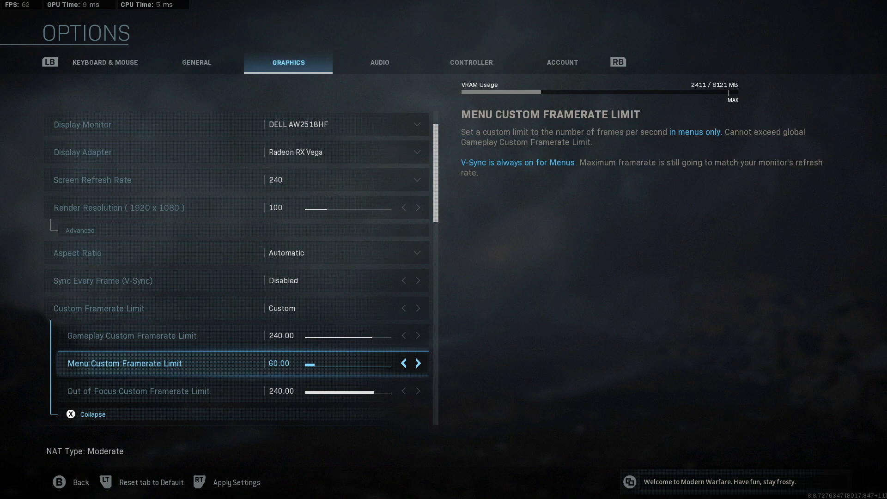
{"action": "scroll", "scroll_direction": "down", "scroll_amount": 3}
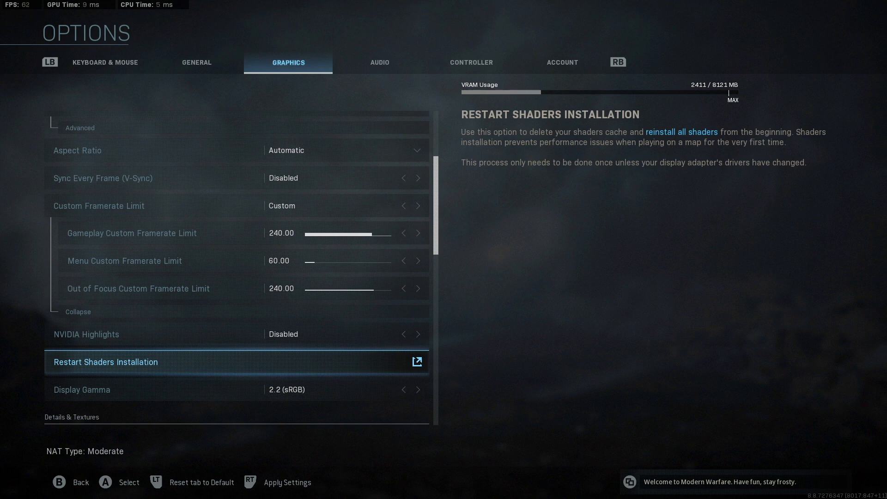
Leave display gamma at 2.2 (sRGB) and move on to Texture Resolution under Details & Textures.
{"action": "left_click", "coordinate": [82, 389]}
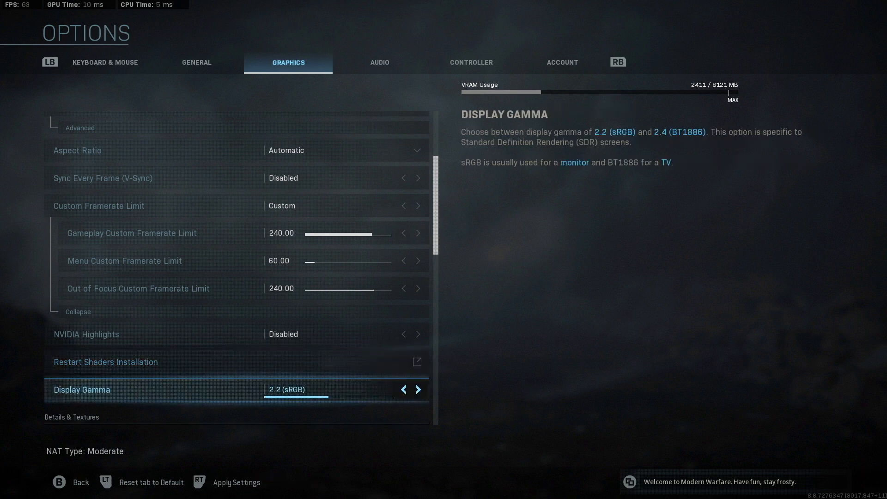
{"action": "left_click", "coordinate": [418, 389]}
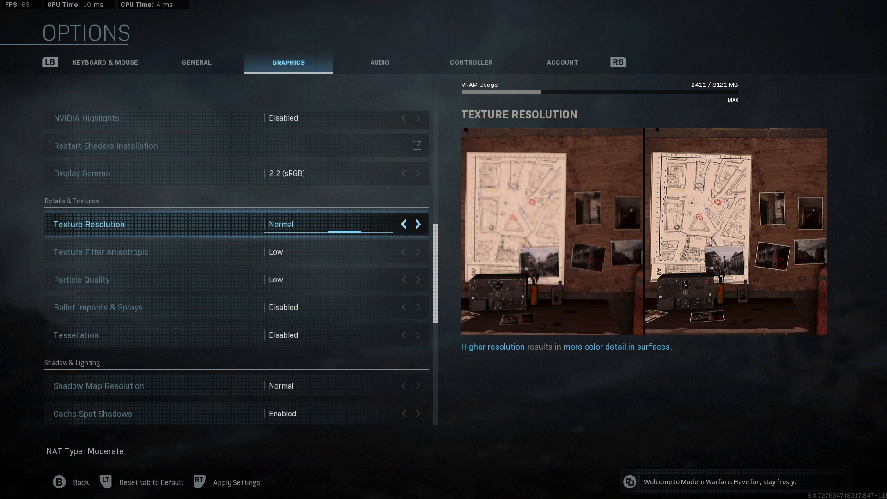
Compare texture resolution High, Low and Very Low, keeping Normal; try anisotropic filtering High, keeping Low.
{"action": "left_click", "coordinate": [417, 224]}
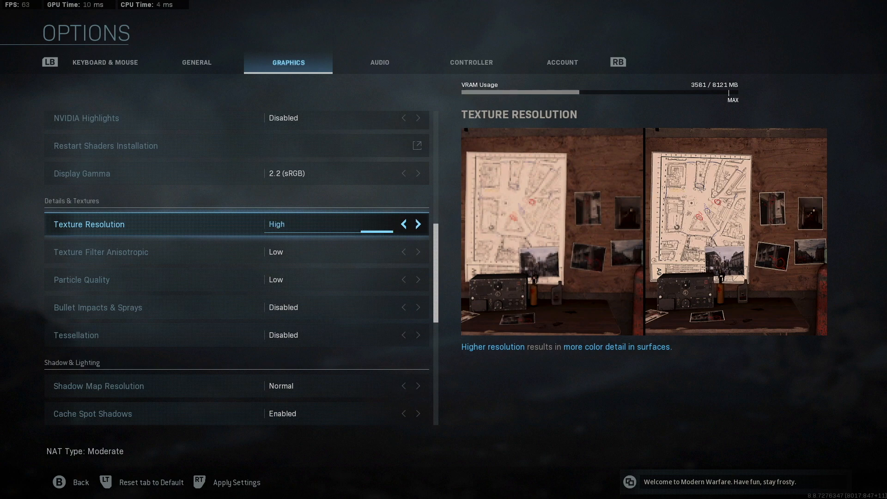
{"action": "left_click", "coordinate": [403, 225]}
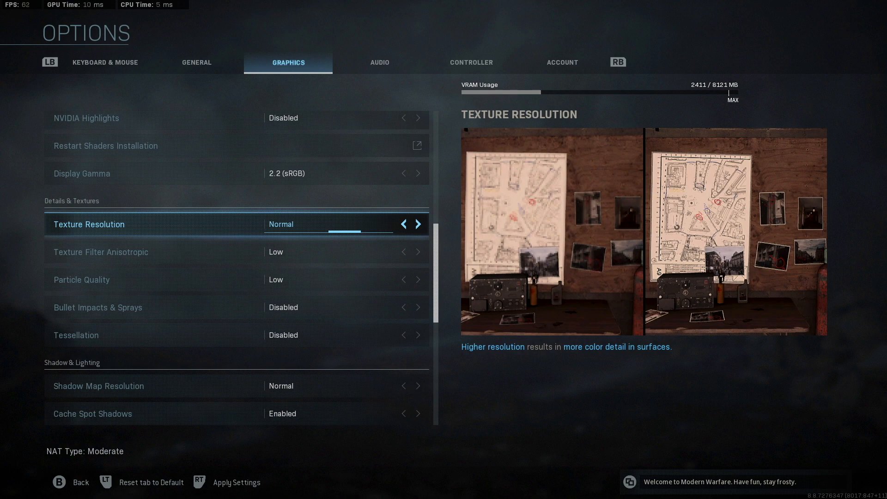
{"action": "left_click", "coordinate": [403, 224]}
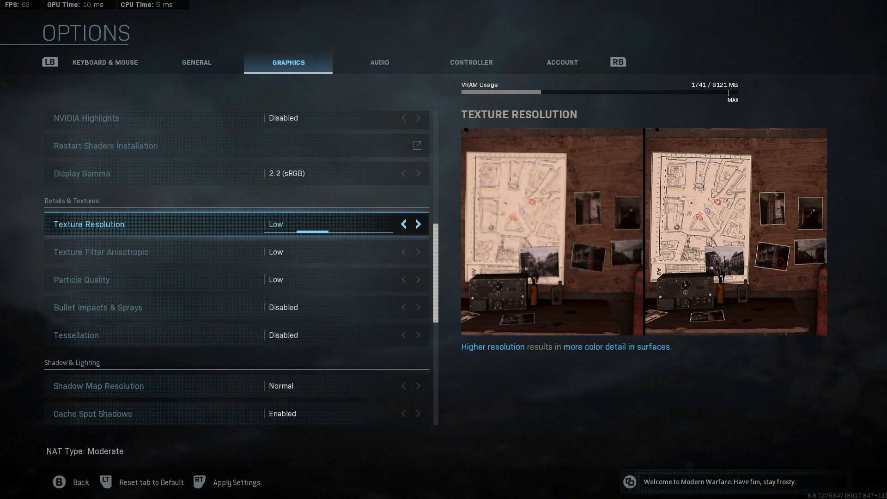
{"action": "left_click", "coordinate": [403, 225]}
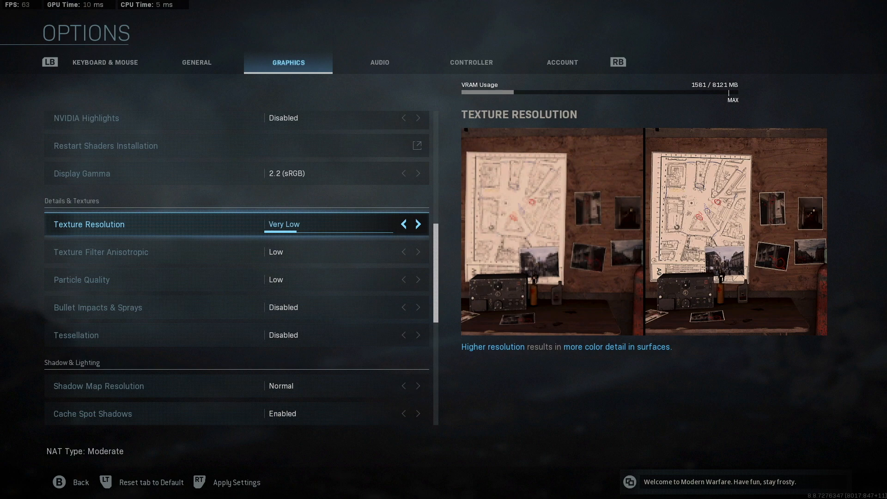
{"action": "left_click", "coordinate": [418, 224]}
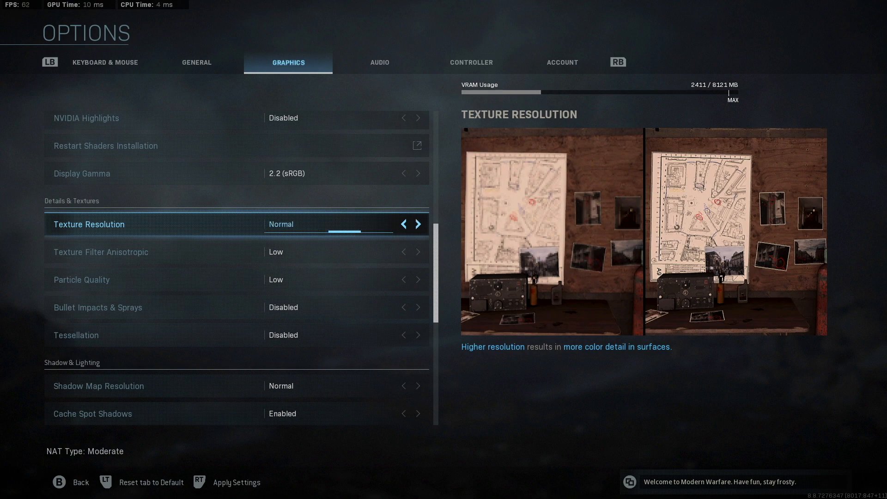
{"action": "left_click", "coordinate": [403, 224]}
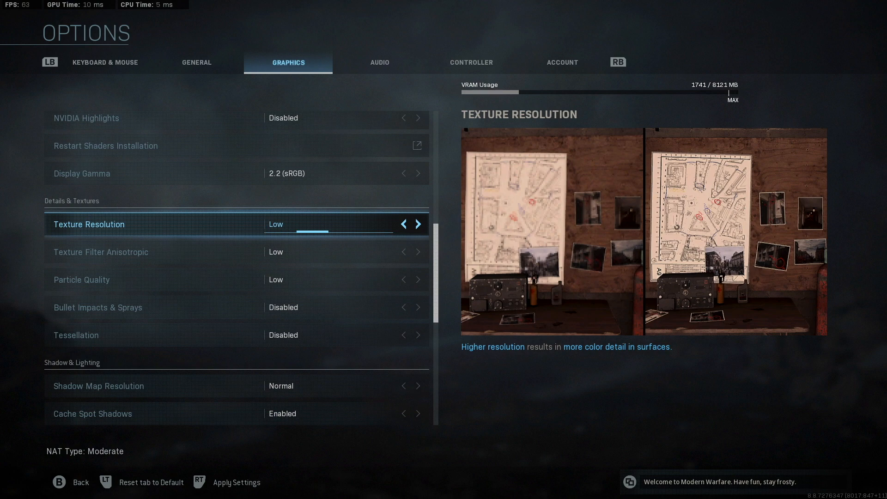
{"action": "left_click", "coordinate": [403, 224]}
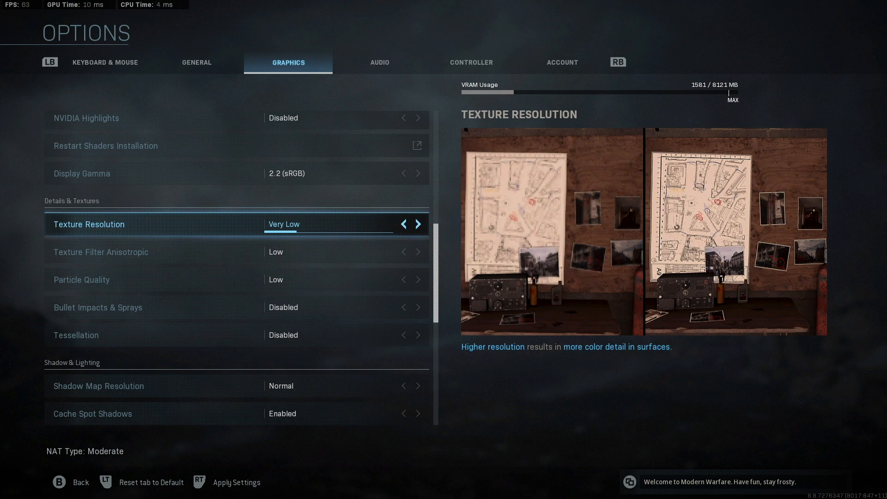
{"action": "left_click", "coordinate": [418, 224]}
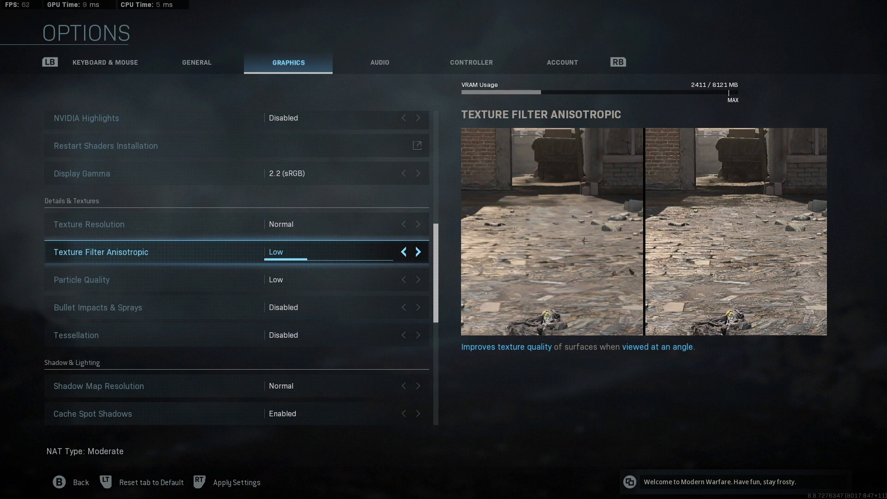
{"action": "left_click", "coordinate": [418, 252]}
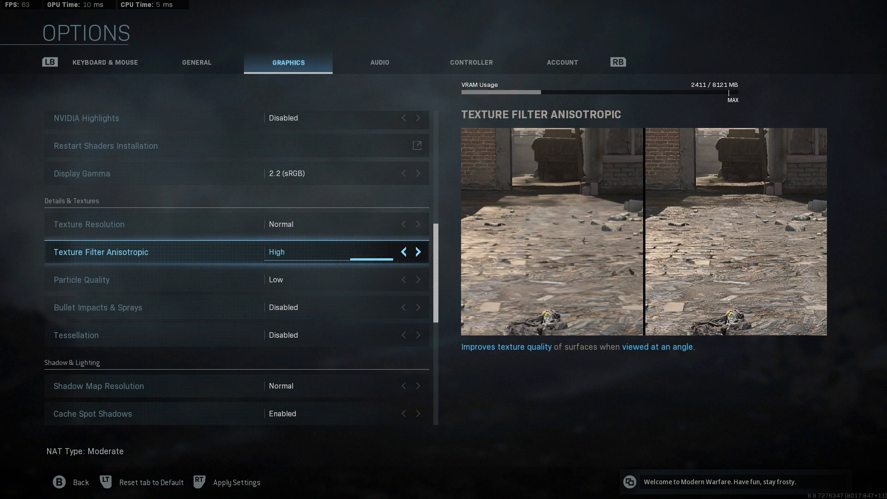
{"action": "left_click", "coordinate": [403, 251]}
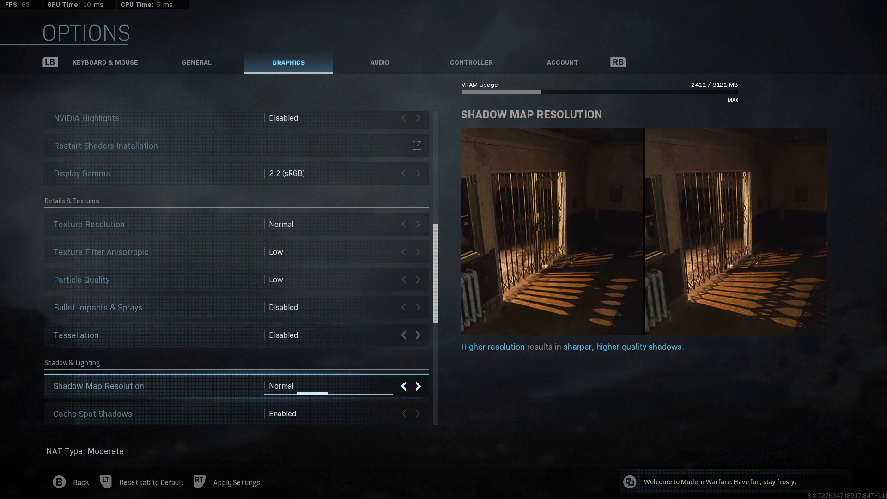
Cycle shadow map resolution through Extra, Low and High, finally leaving it at Normal.
{"action": "scroll", "scroll_direction": "down", "scroll_amount": 3}
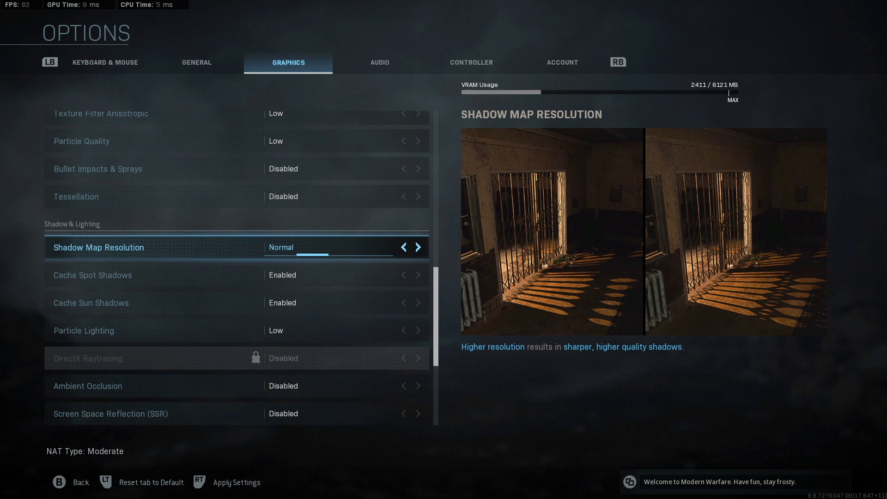
{"action": "left_click", "coordinate": [418, 248]}
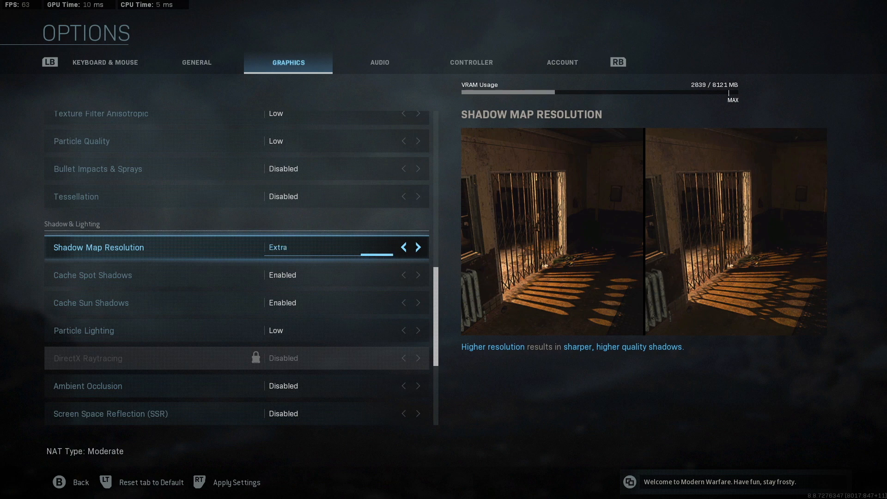
{"action": "left_click", "coordinate": [403, 247]}
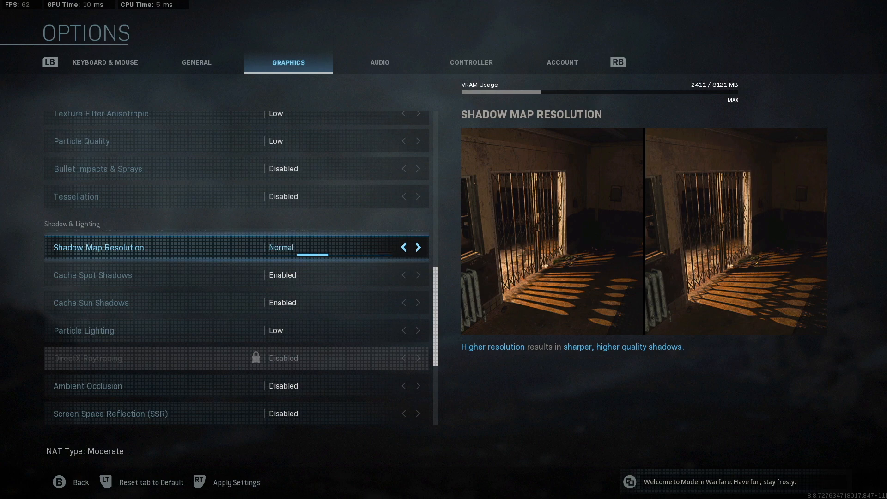
{"action": "left_click", "coordinate": [403, 247]}
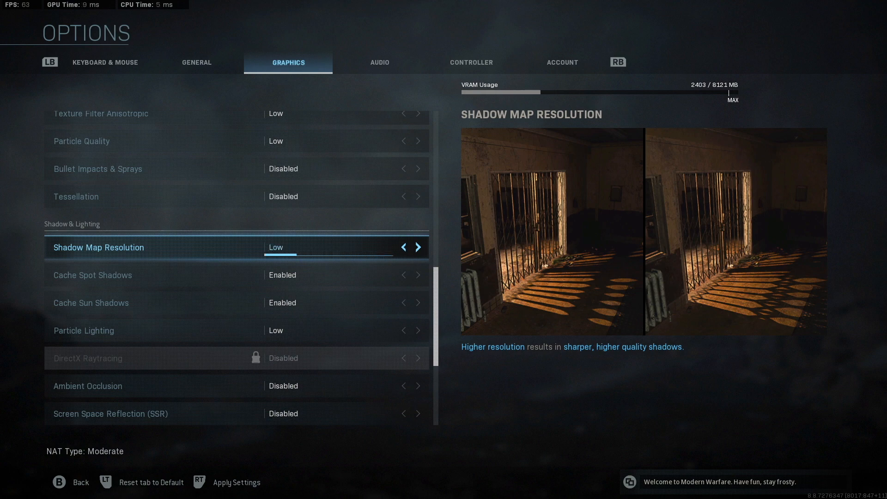
{"action": "left_click", "coordinate": [419, 247]}
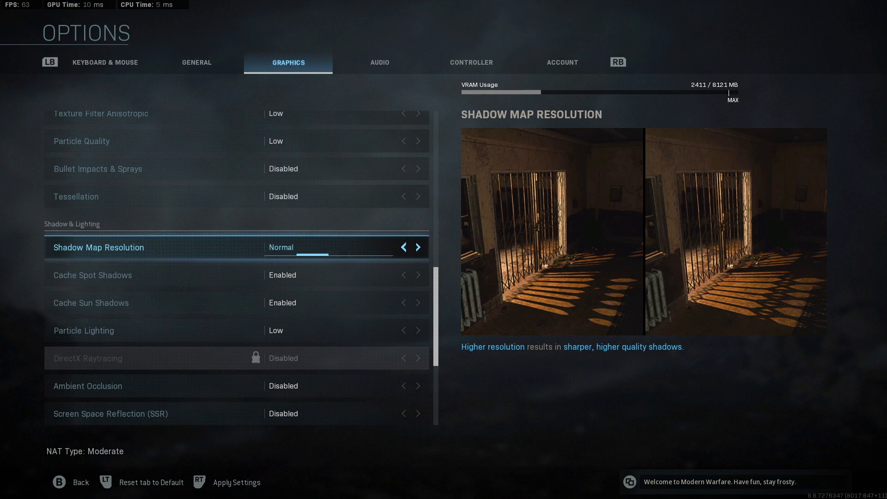
{"action": "left_click", "coordinate": [418, 247]}
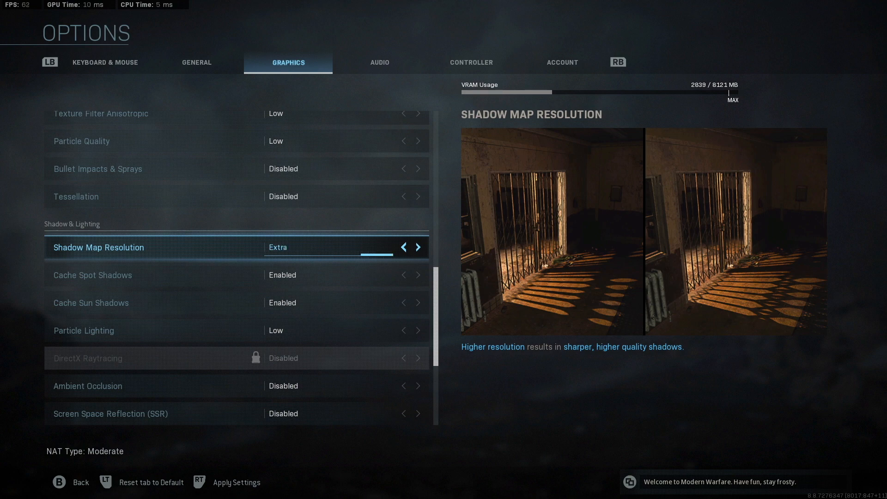
{"action": "left_click", "coordinate": [403, 247]}
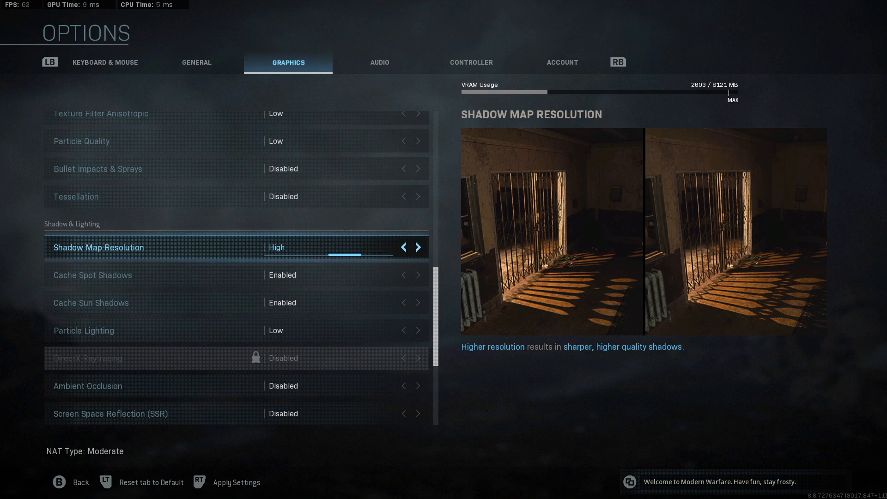
{"action": "left_click", "coordinate": [403, 247]}
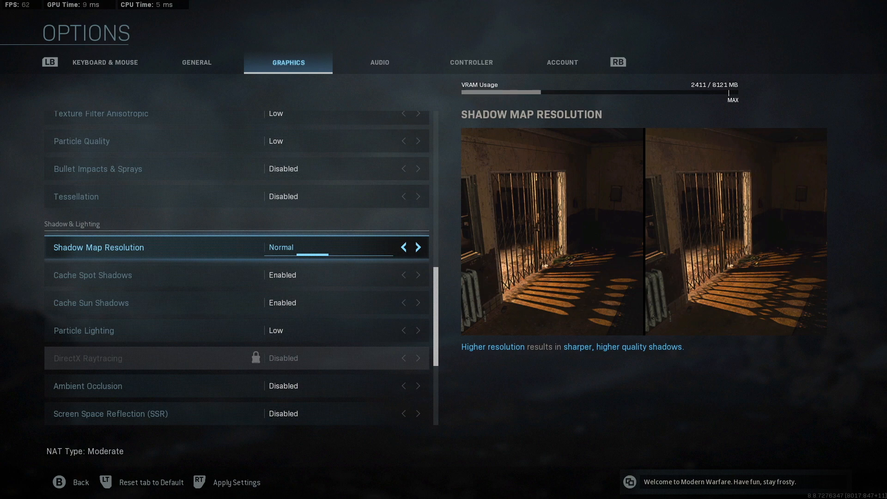
{"action": "left_click", "coordinate": [419, 247]}
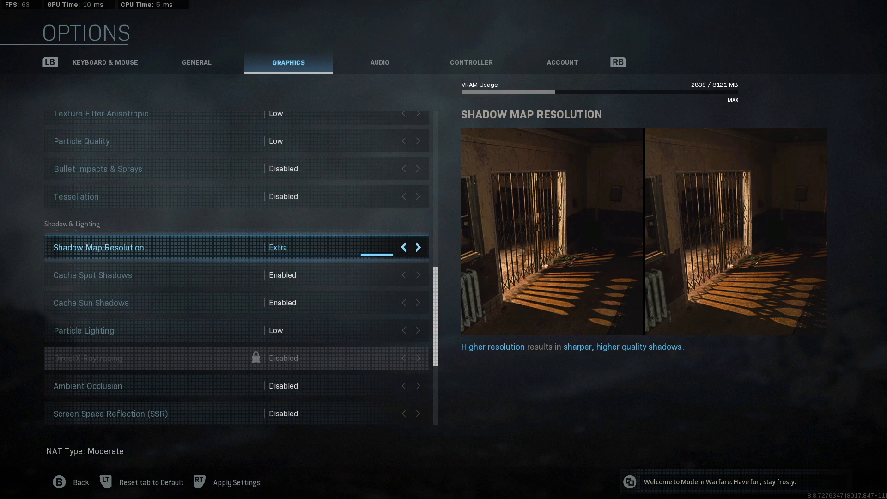
{"action": "left_click", "coordinate": [403, 247]}
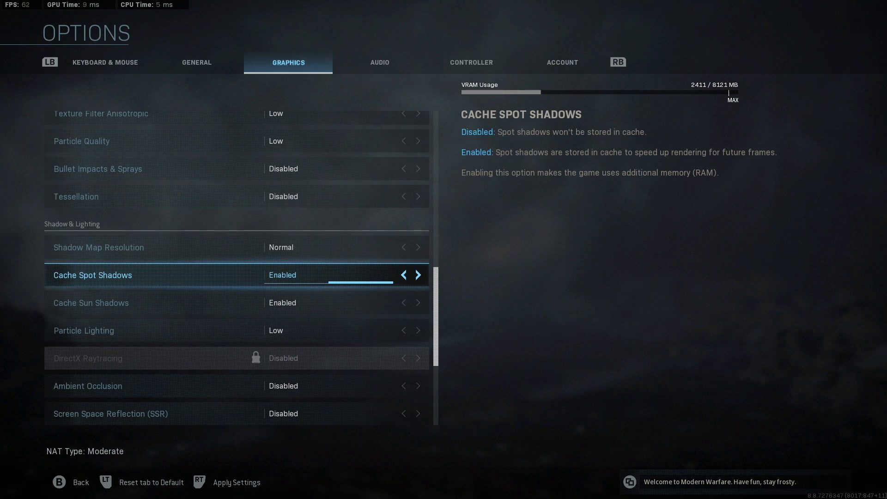
{"action": "left_click", "coordinate": [403, 275]}
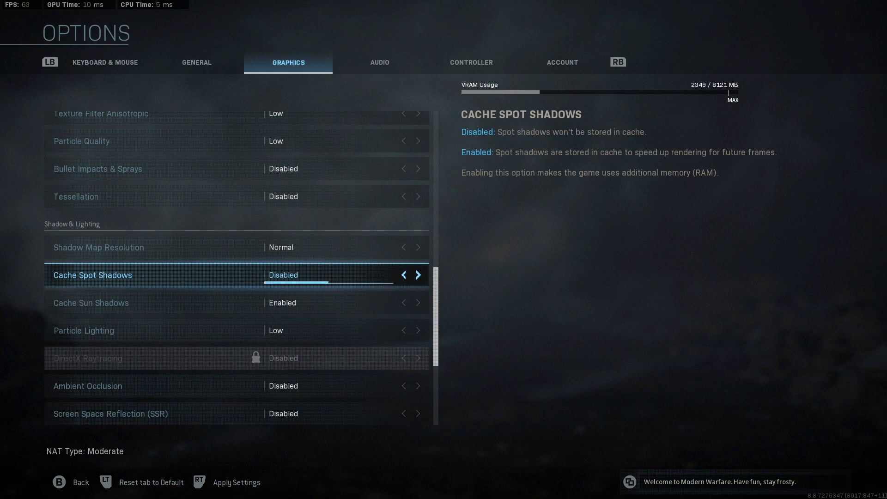
{"action": "left_click", "coordinate": [418, 275]}
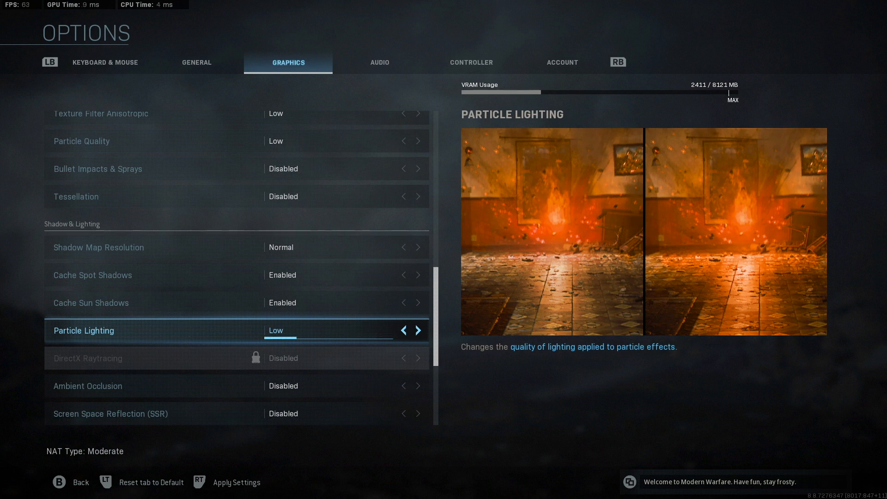
{"action": "left_click", "coordinate": [418, 330]}
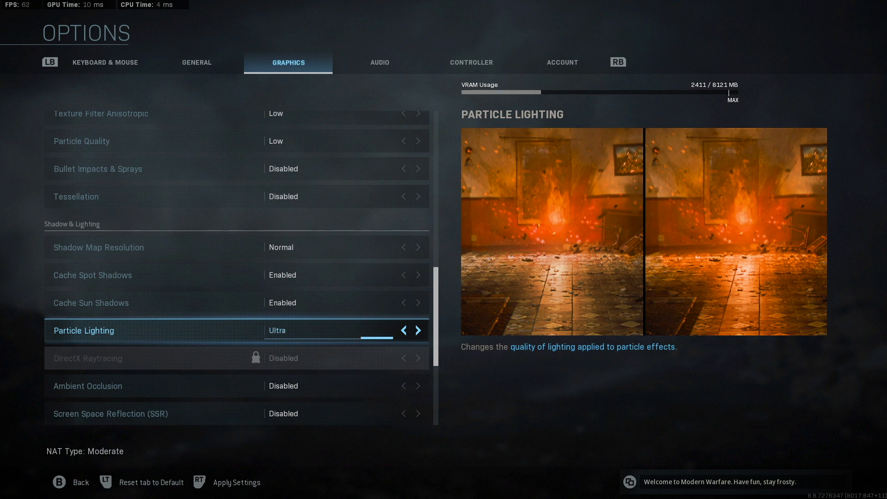
{"action": "left_click", "coordinate": [403, 330]}
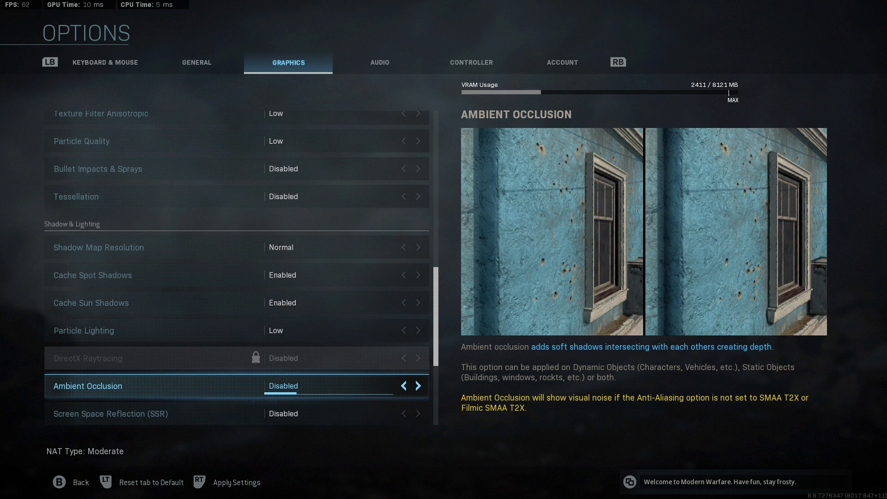
{"action": "left_click", "coordinate": [418, 385]}
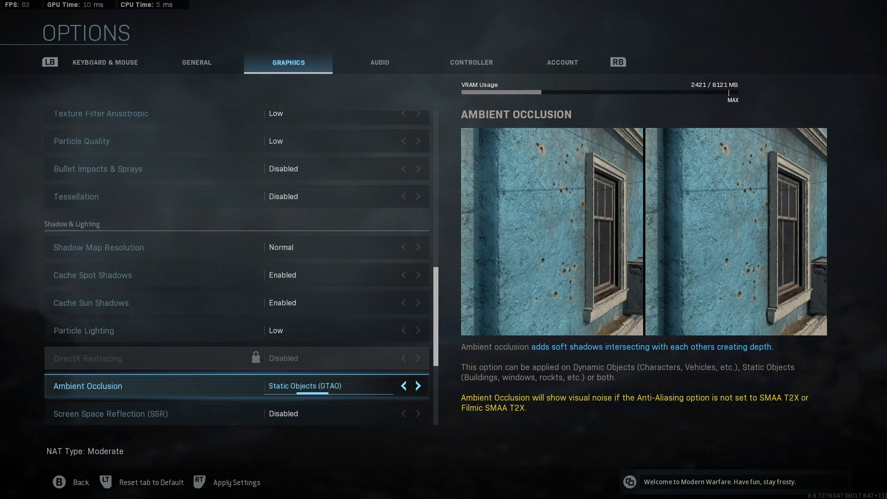
{"action": "left_click", "coordinate": [417, 386]}
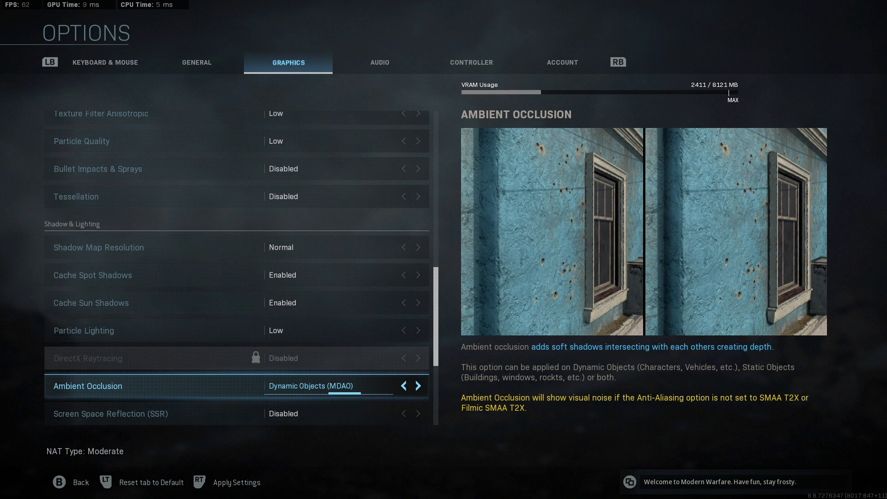
{"action": "left_click", "coordinate": [404, 386]}
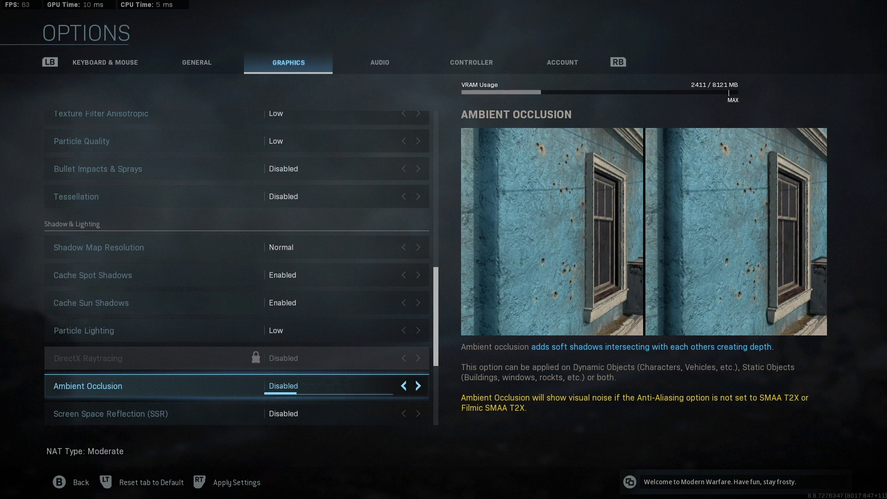
{"action": "left_click", "coordinate": [418, 386]}
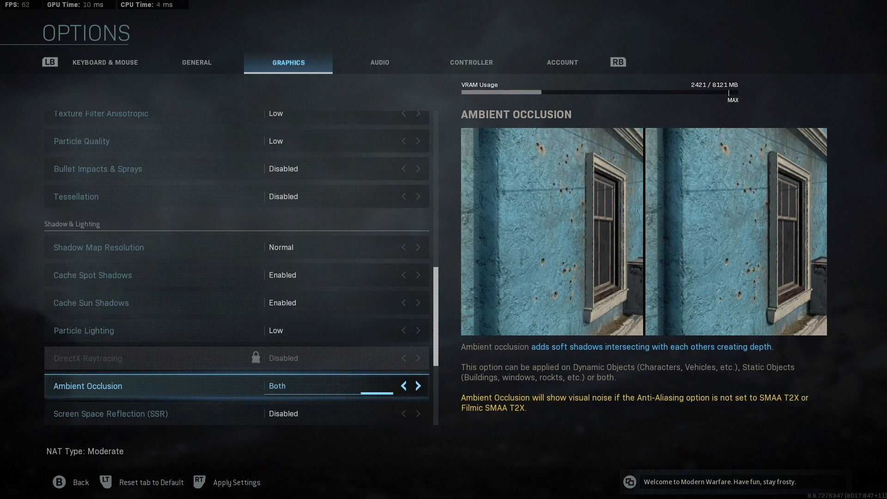
{"action": "left_click", "coordinate": [403, 386]}
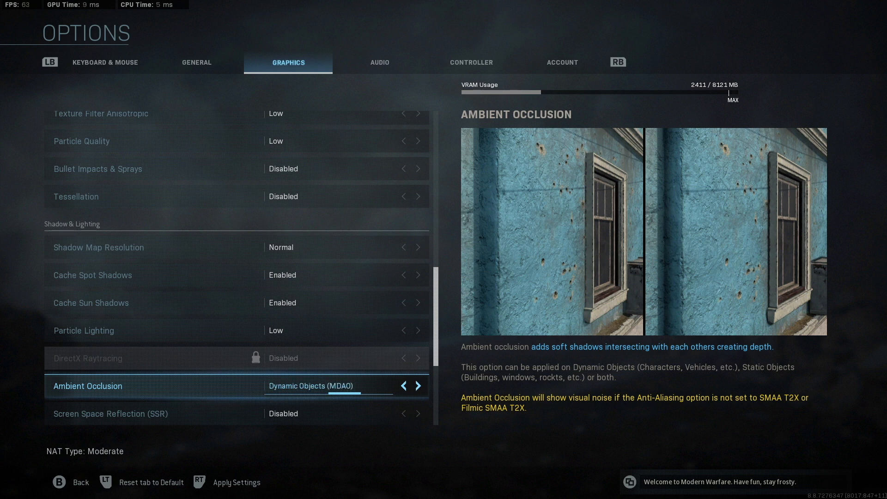
{"action": "left_click", "coordinate": [418, 386]}
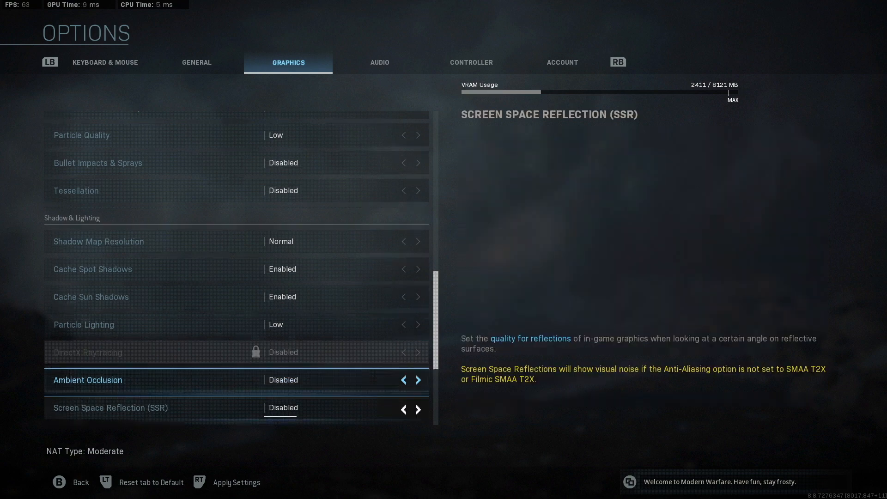
{"action": "scroll", "scroll_direction": "down", "scroll_amount": 3}
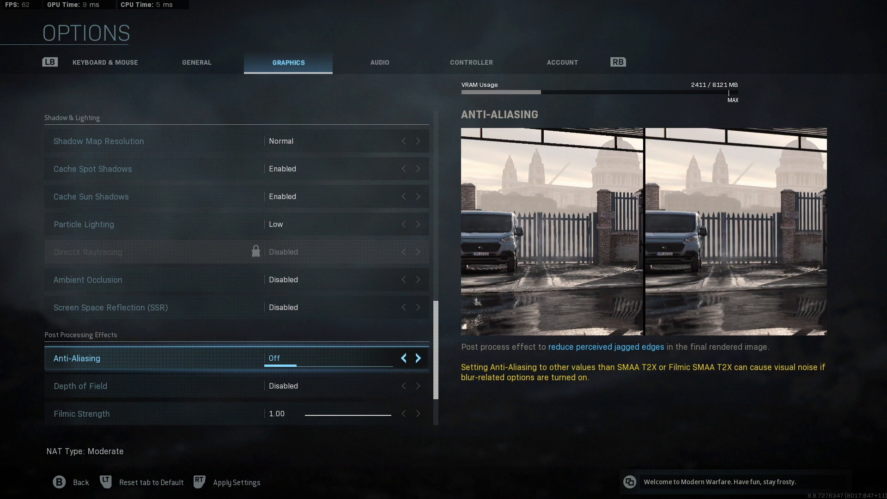
{"action": "left_click", "coordinate": [418, 358]}
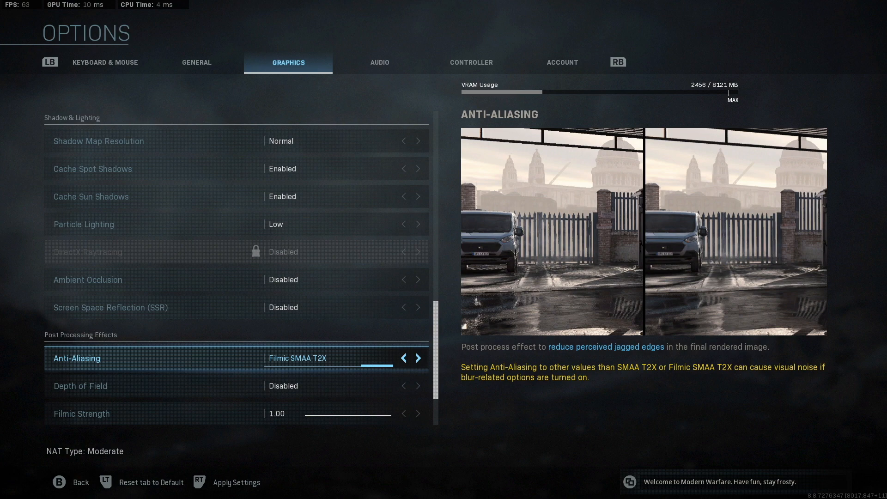
{"action": "left_click", "coordinate": [403, 358]}
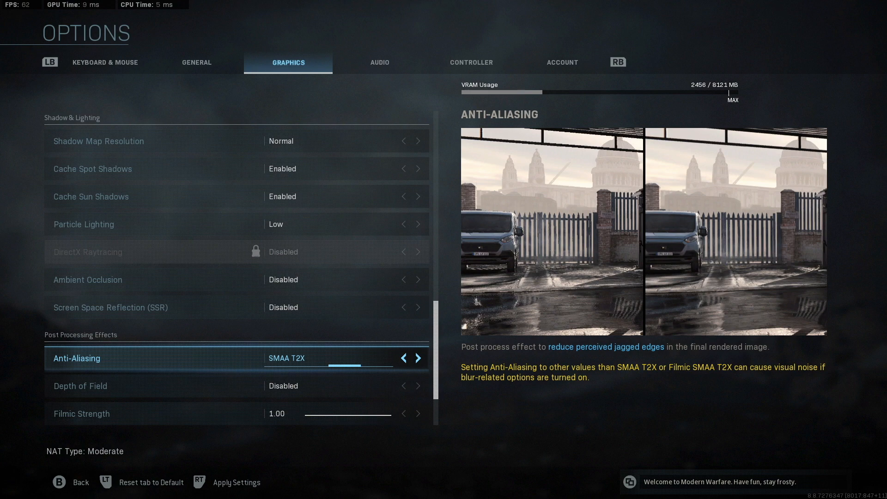
{"action": "left_click", "coordinate": [403, 358]}
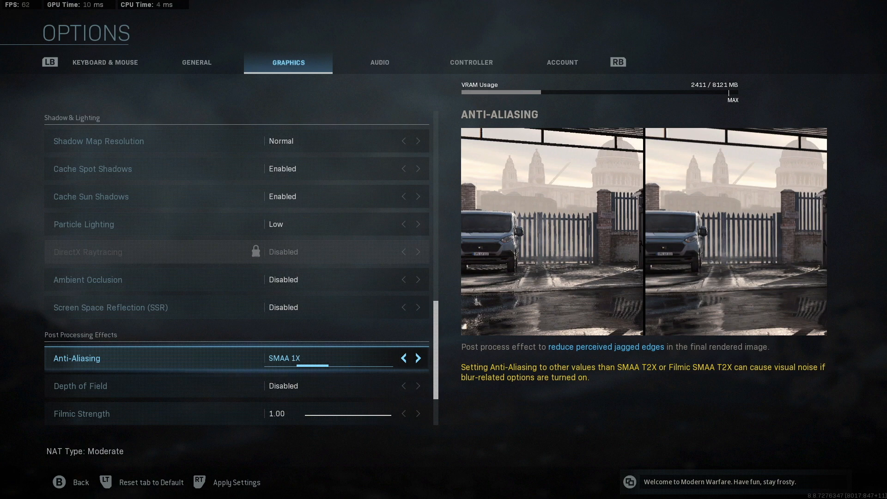
{"action": "left_click", "coordinate": [403, 357]}
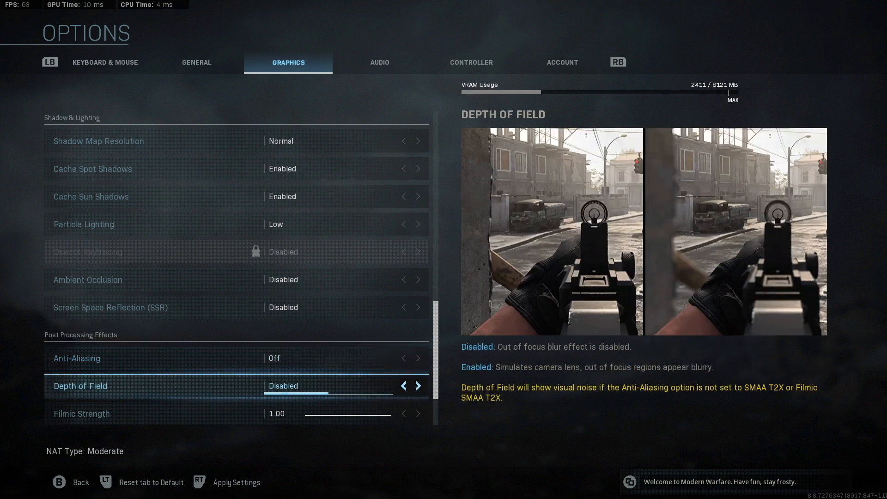
Scroll past motion blur (Disabled) and film grain 0.00, then switch to the General options.
{"action": "scroll", "scroll_direction": "down", "scroll_amount": 3}
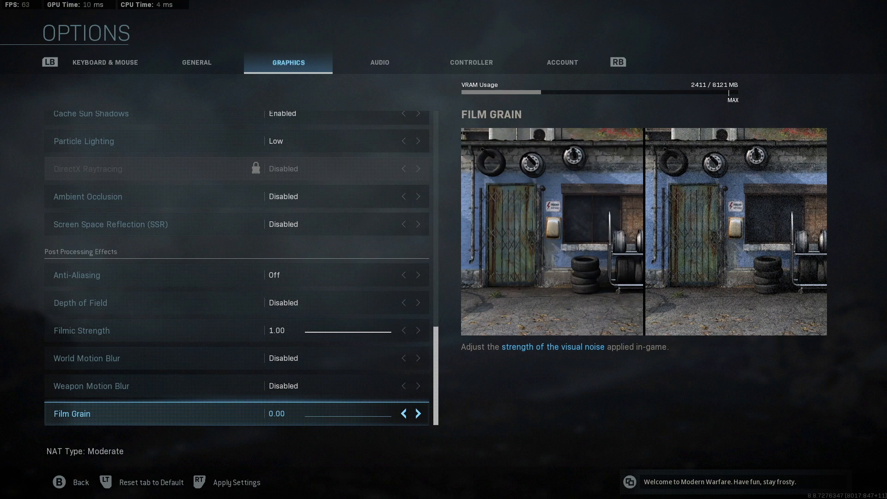
{"action": "left_click", "coordinate": [197, 62]}
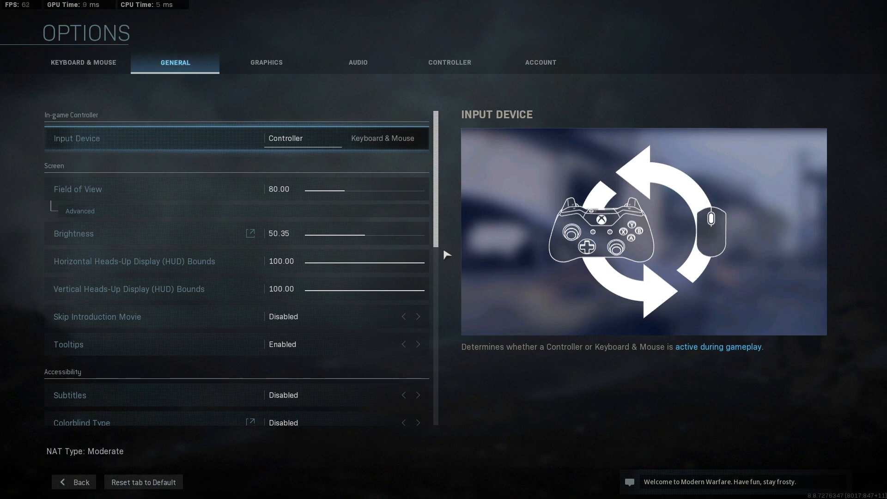
{"action": "left_click", "coordinate": [78, 190]}
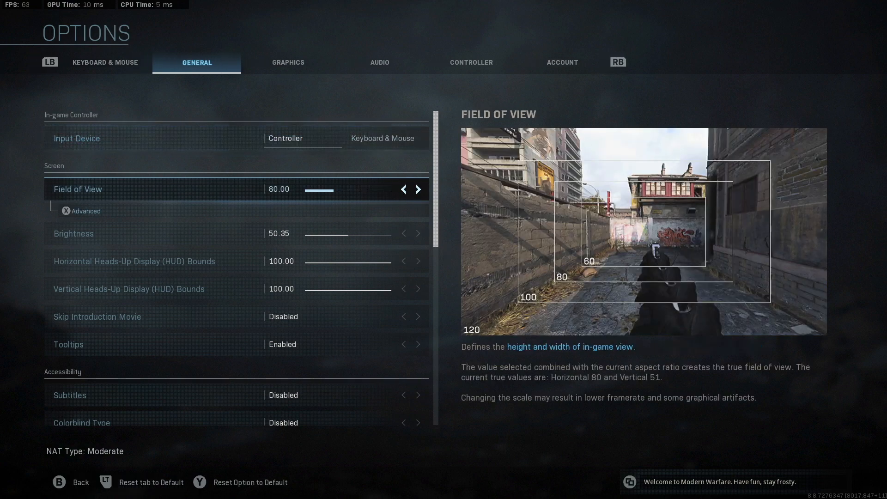
{"action": "left_click", "coordinate": [417, 190]}
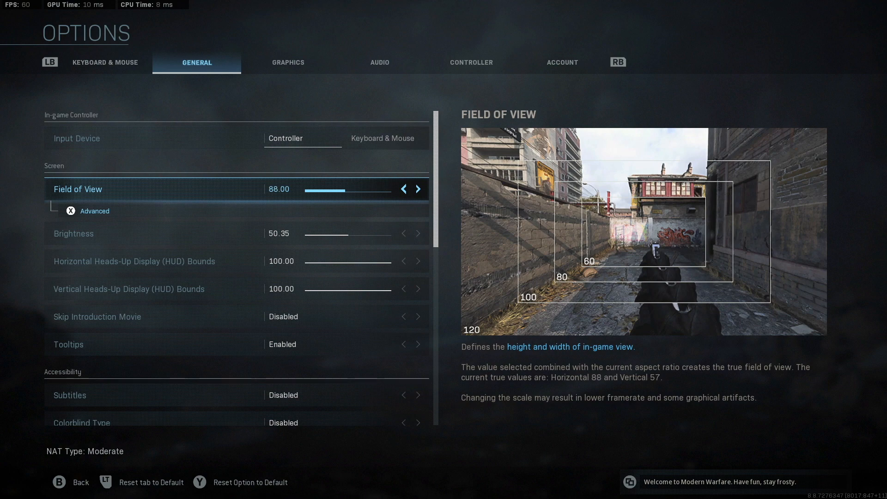
{"action": "left_click", "coordinate": [418, 189]}
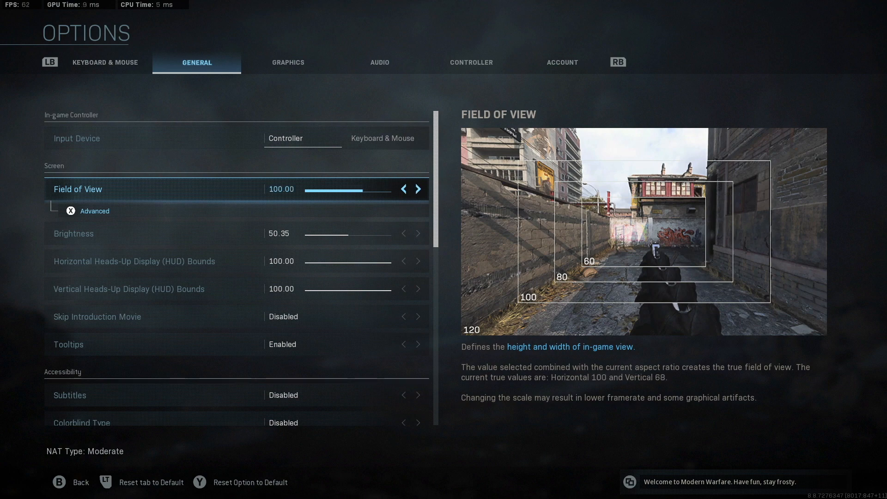
{"action": "left_click", "coordinate": [403, 189]}
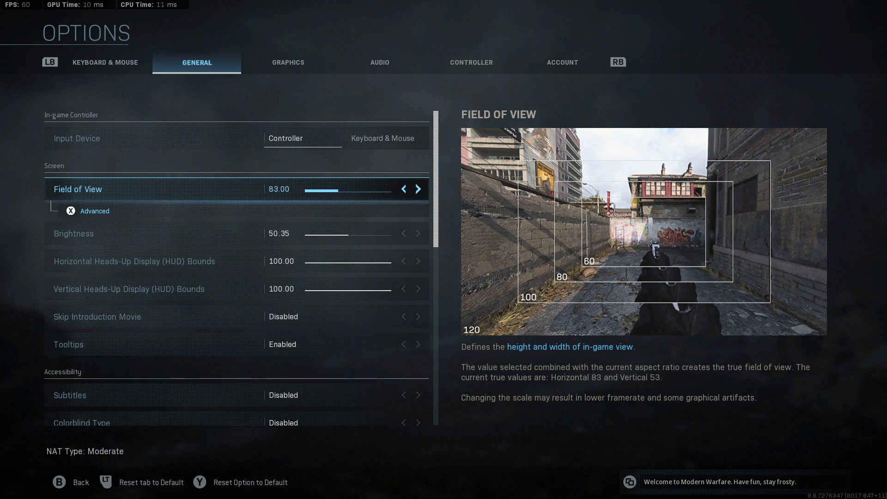
{"action": "left_click", "coordinate": [403, 189]}
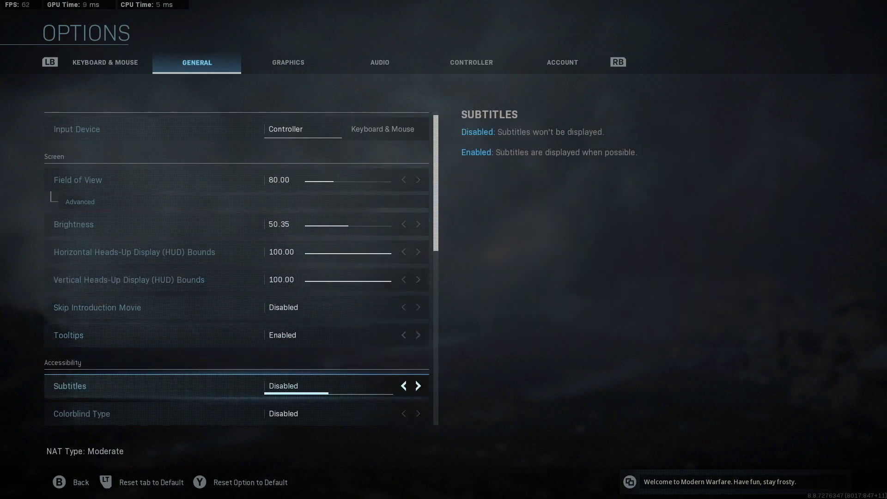
{"action": "left_click", "coordinate": [471, 63]}
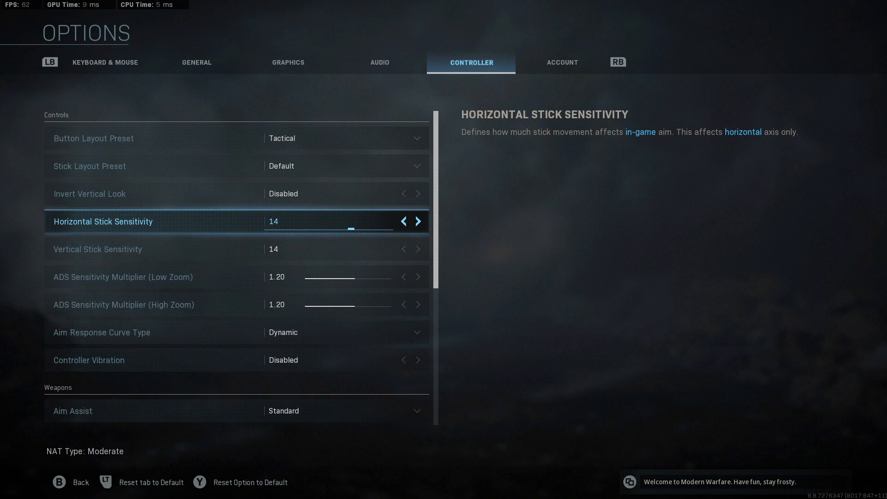
{"action": "left_click", "coordinate": [196, 62]}
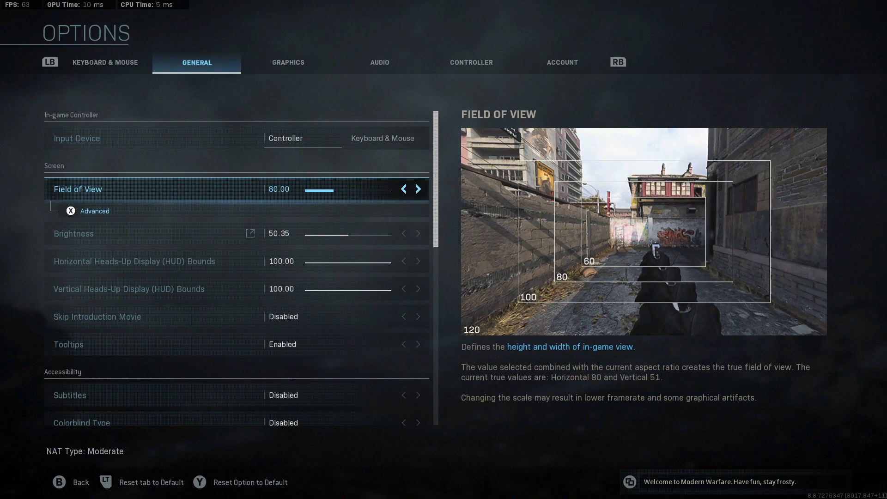
{"action": "left_click", "coordinate": [471, 62]}
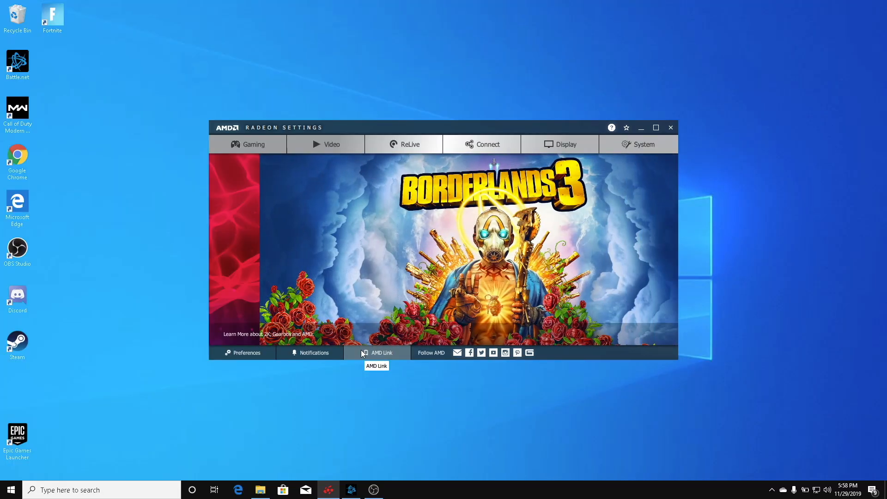
{"action": "mouse_move", "coordinate": [436, 374]}
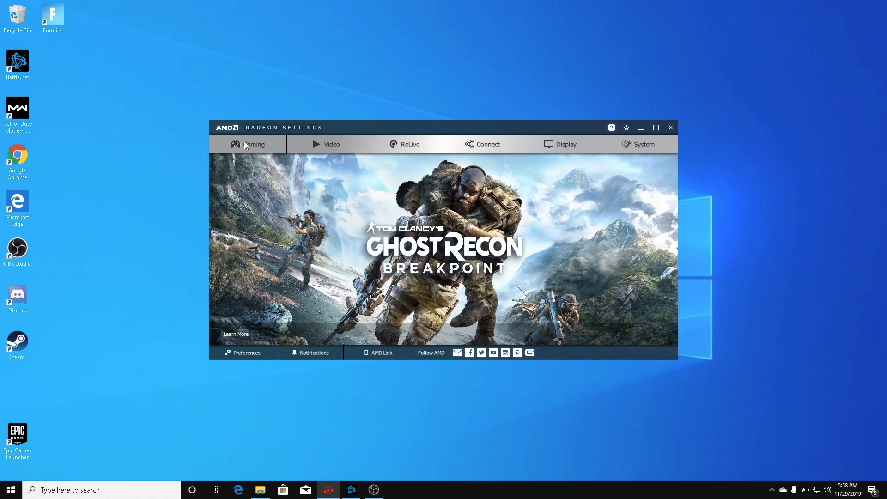
Open Game Explorer listing Global Settings, Counter-Strike, Fortnite and ModernWarfare profiles.
{"action": "left_click", "coordinate": [253, 143]}
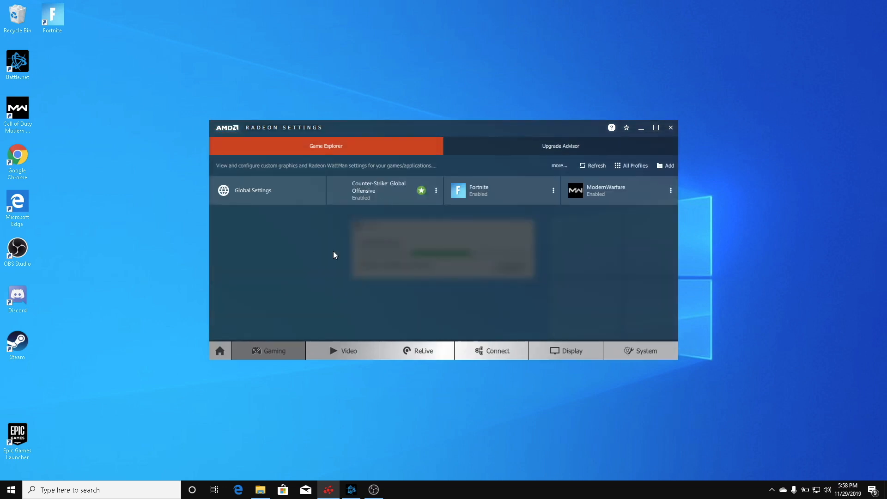
{"action": "mouse_move", "coordinate": [631, 207]}
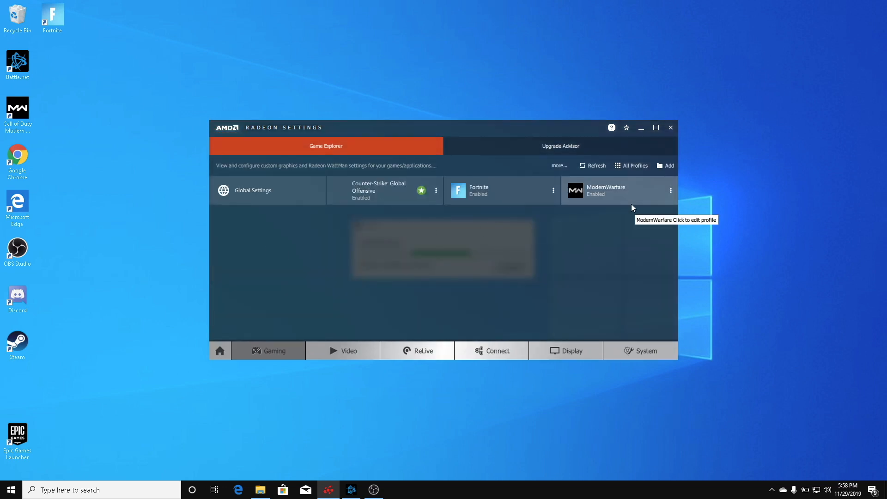
{"action": "mouse_move", "coordinate": [750, 357]}
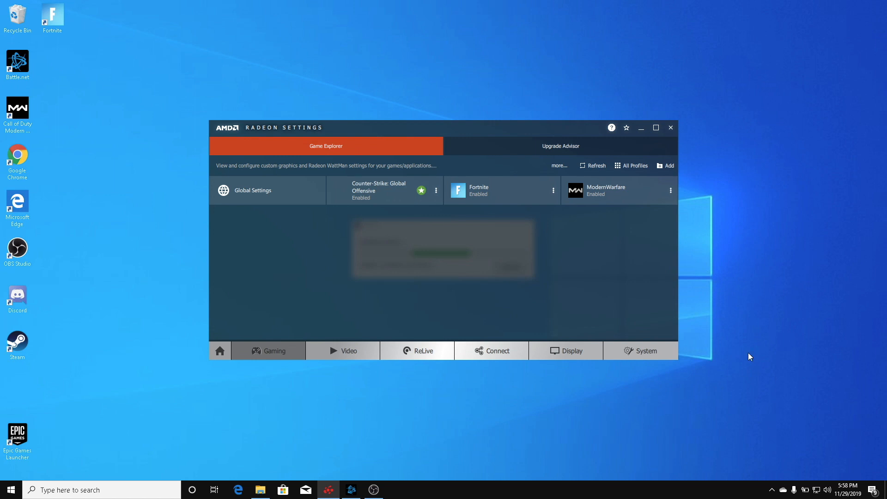
{"action": "mouse_move", "coordinate": [573, 185]}
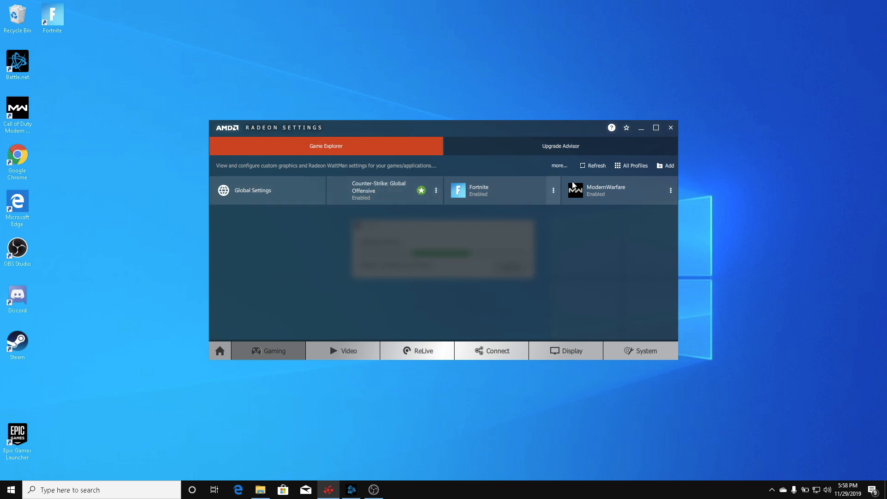
{"action": "mouse_move", "coordinate": [644, 182]}
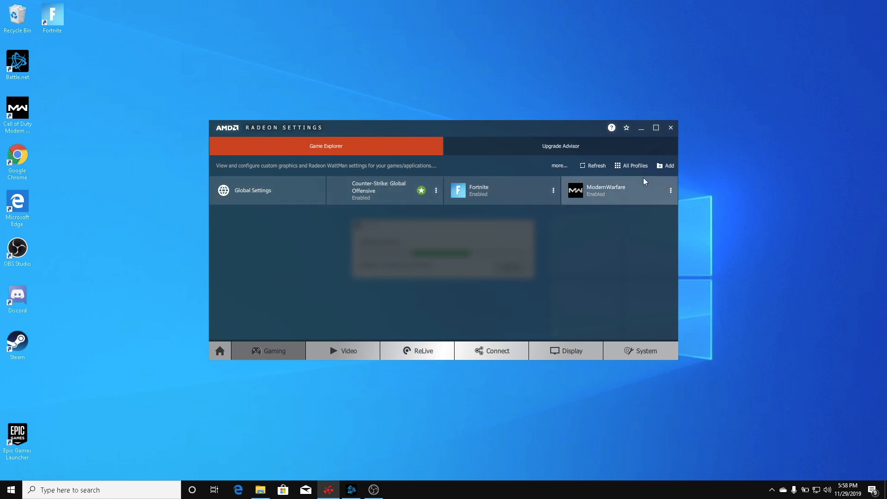
{"action": "mouse_move", "coordinate": [395, 351]}
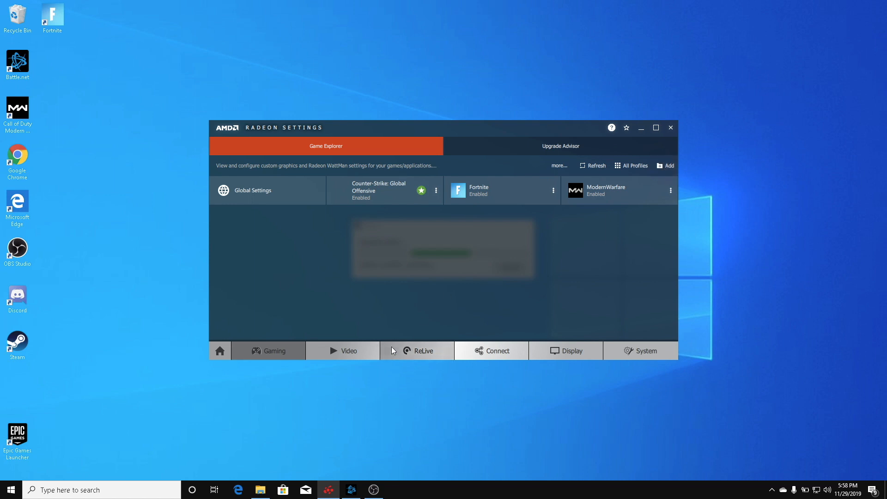
{"action": "mouse_move", "coordinate": [613, 197]}
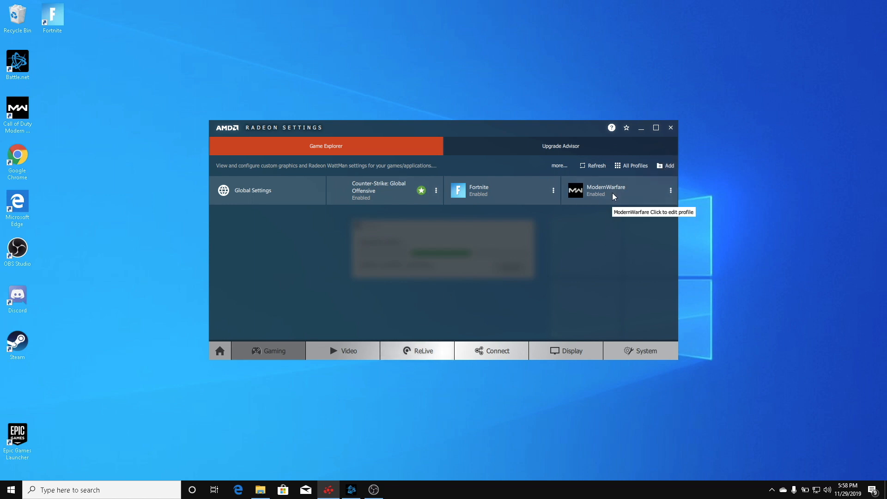
Open the ModernWarfare profile to view its graphics options, with Anti-Lag On and Chill Off.
{"action": "left_click", "coordinate": [605, 190]}
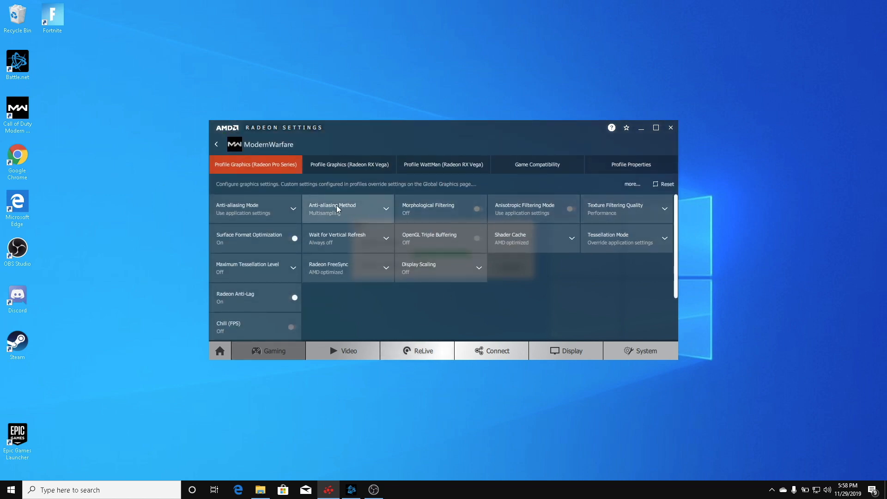
{"action": "mouse_move", "coordinate": [352, 229]}
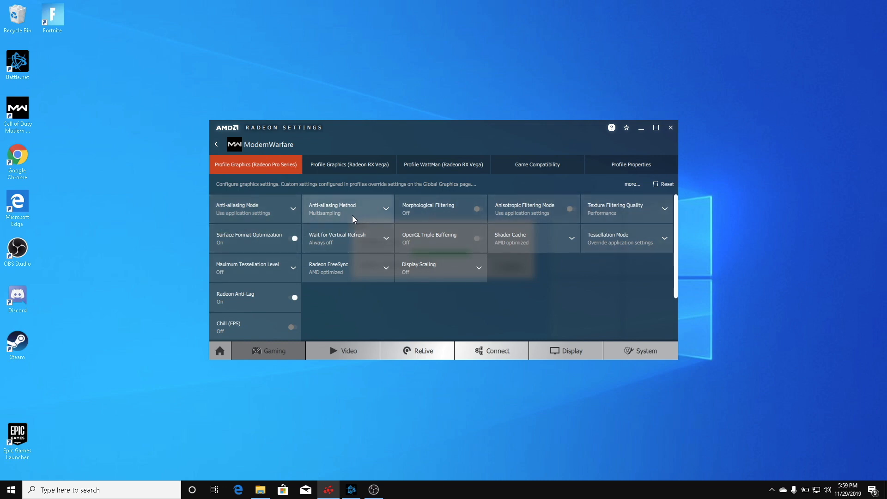
{"action": "mouse_move", "coordinate": [294, 299]}
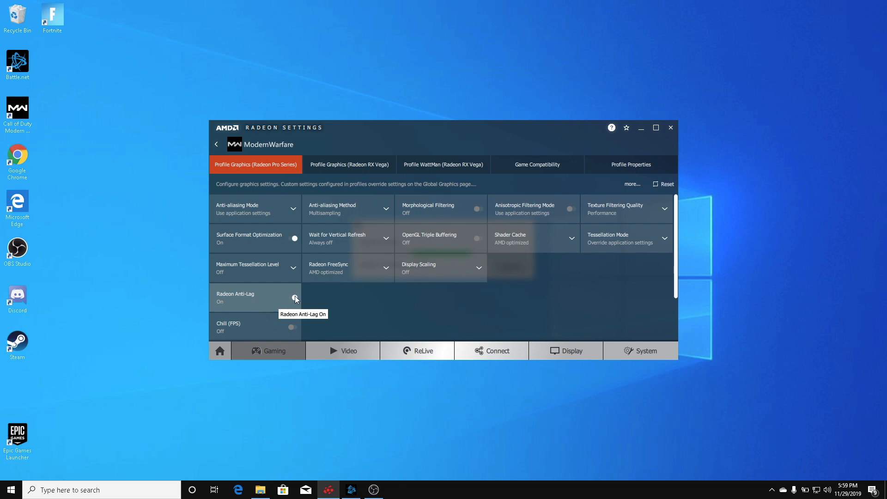
{"action": "mouse_move", "coordinate": [295, 301]}
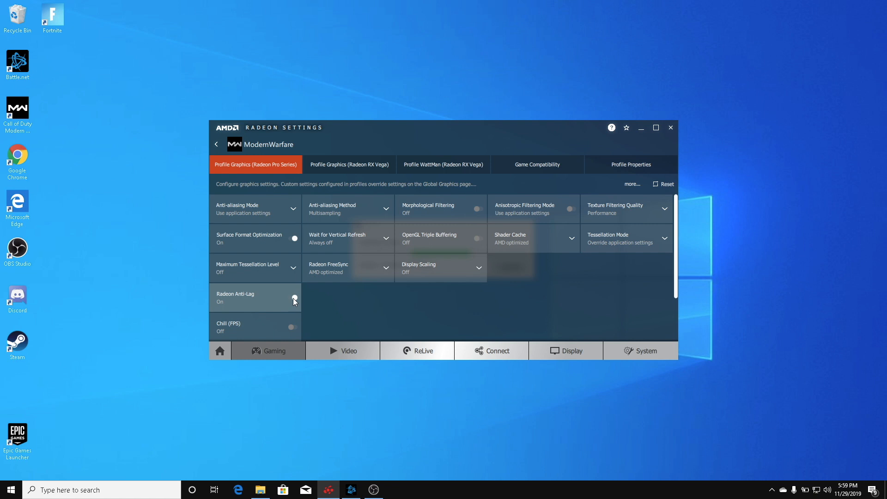
{"action": "mouse_move", "coordinate": [252, 204]}
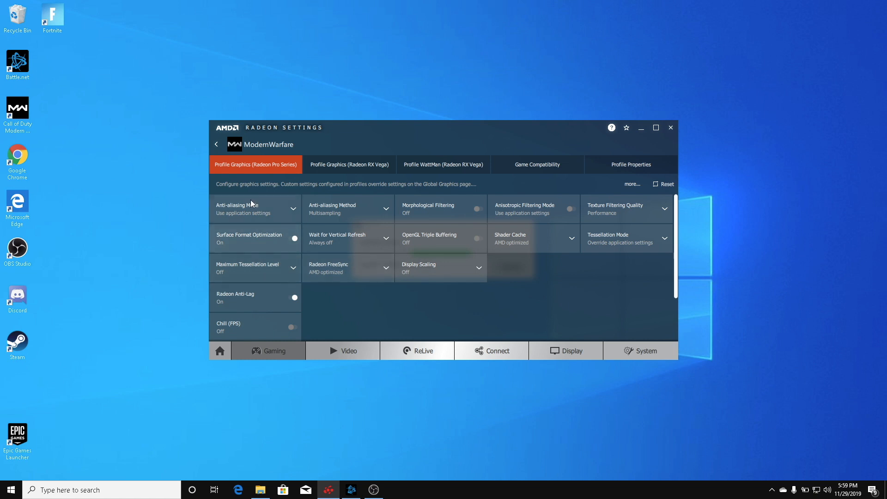
{"action": "mouse_move", "coordinate": [392, 268]}
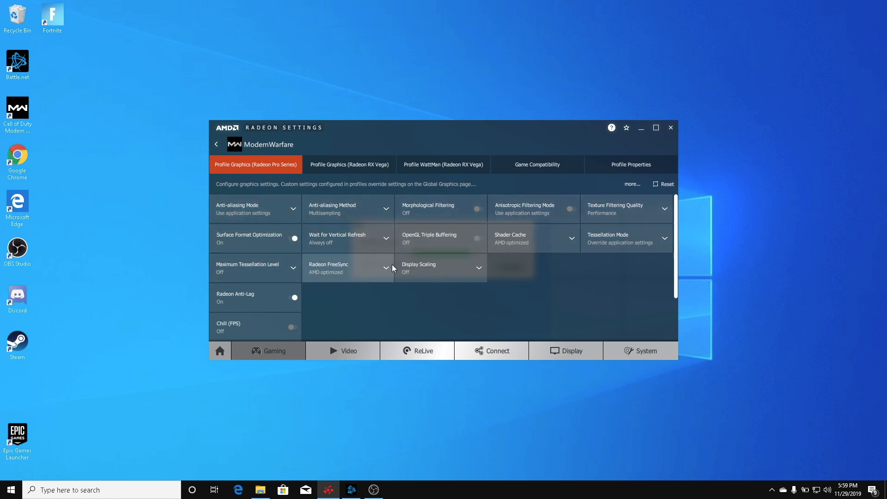
{"action": "mouse_move", "coordinate": [382, 198]}
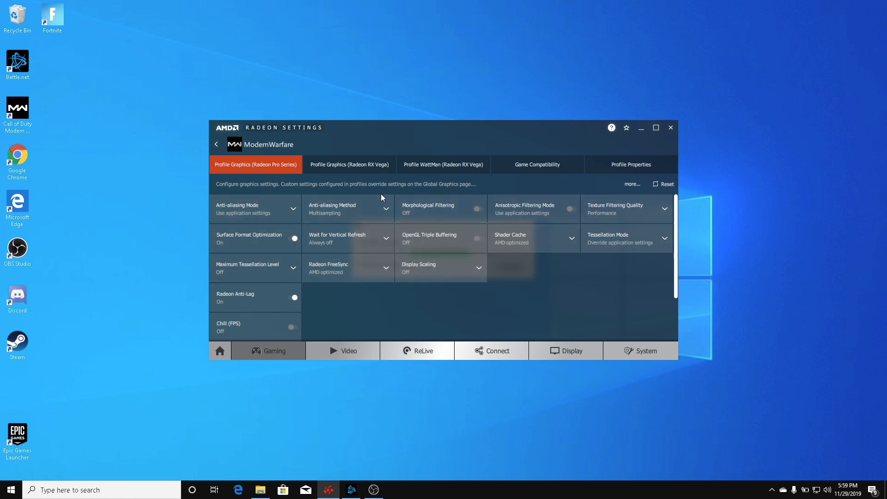
{"action": "mouse_move", "coordinate": [443, 164]}
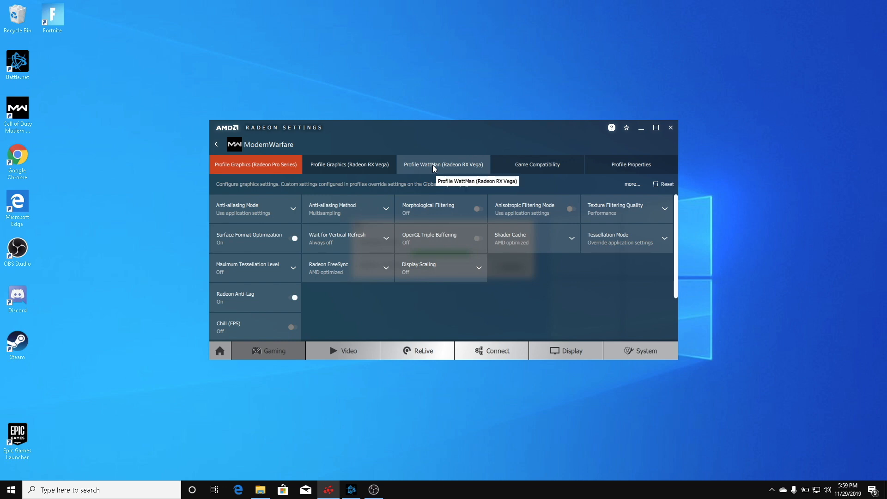
Open ModernWarfare's WattMan page and scroll past GPU voltages and memory frequency toward the fan graph.
{"action": "left_click", "coordinate": [444, 164]}
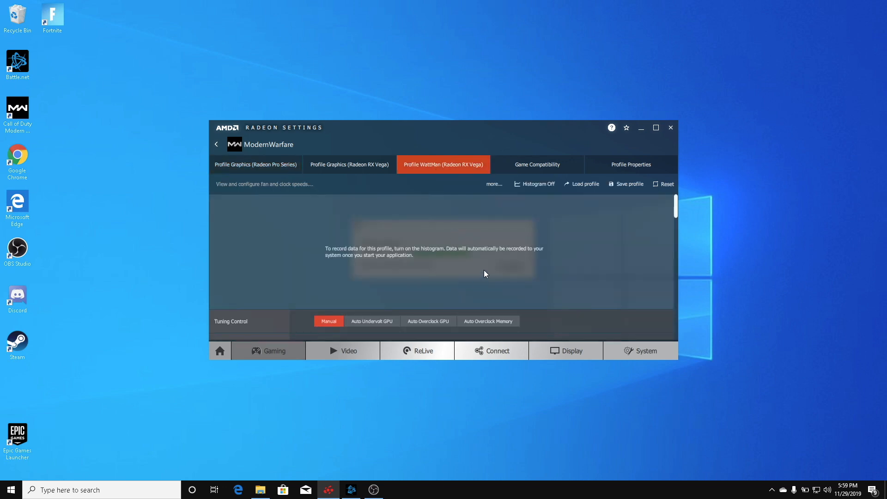
{"action": "scroll", "scroll_direction": "down", "scroll_amount": 3}
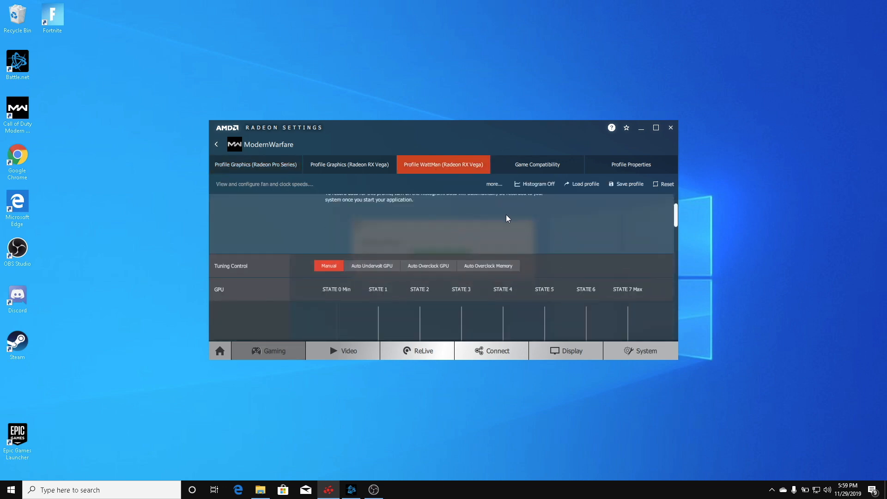
{"action": "mouse_move", "coordinate": [443, 292]}
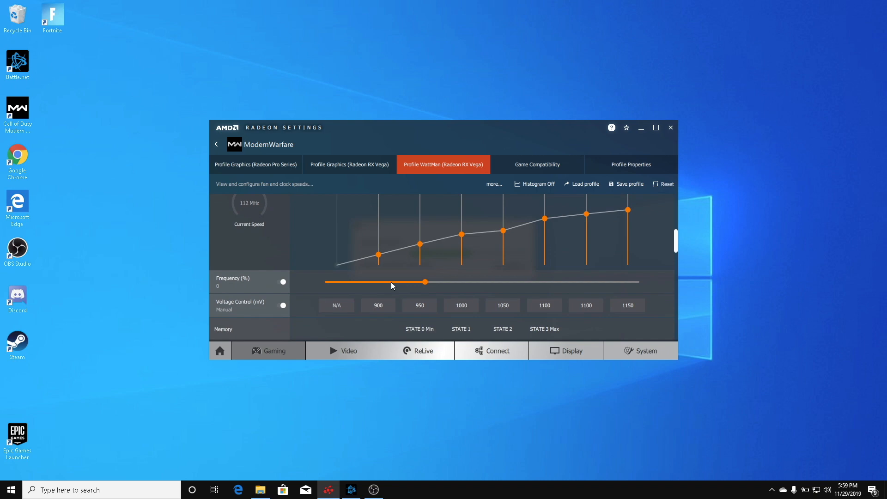
{"action": "mouse_move", "coordinate": [676, 251]}
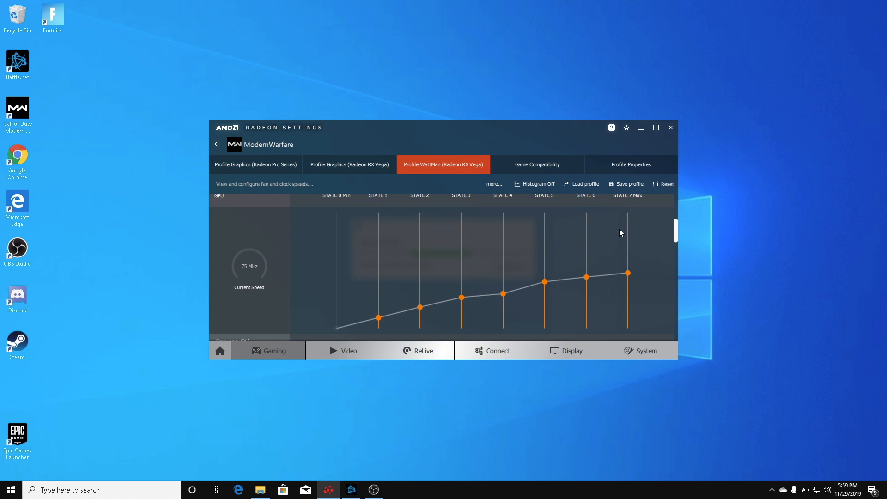
{"action": "scroll", "scroll_direction": "down", "scroll_amount": 3}
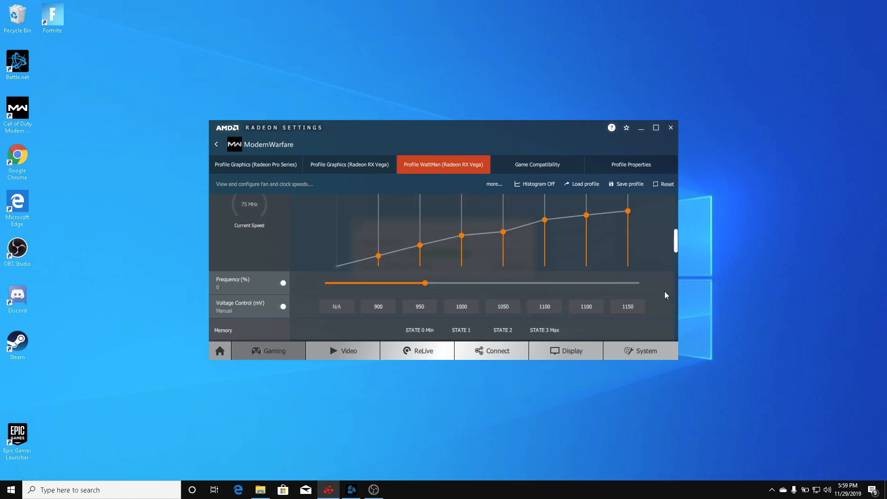
{"action": "mouse_move", "coordinate": [413, 285]}
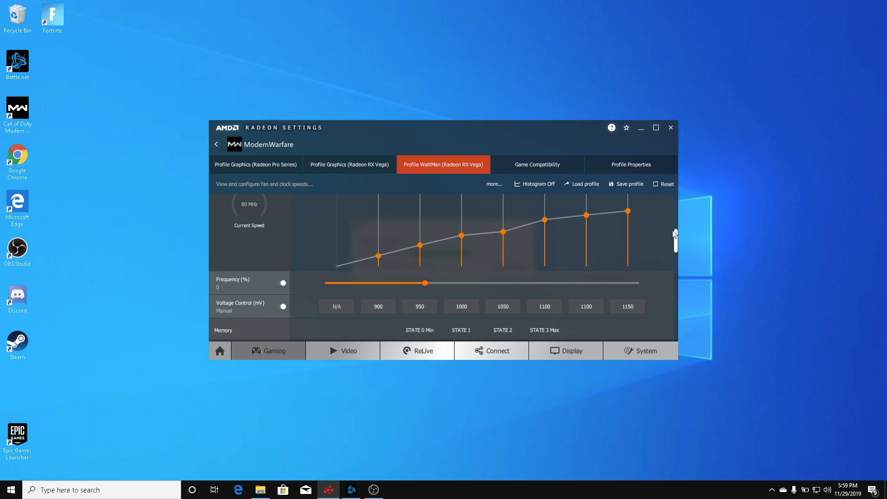
{"action": "scroll", "scroll_direction": "down", "scroll_amount": 3}
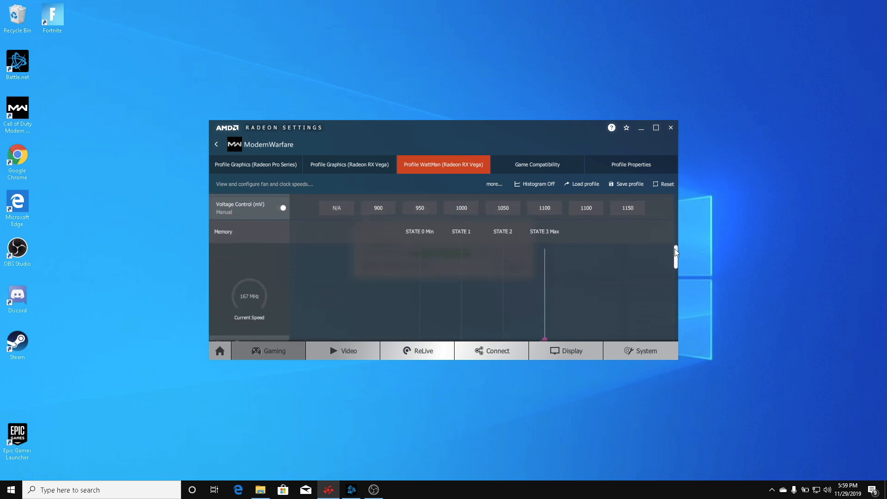
{"action": "scroll", "scroll_direction": "down", "scroll_amount": 3}
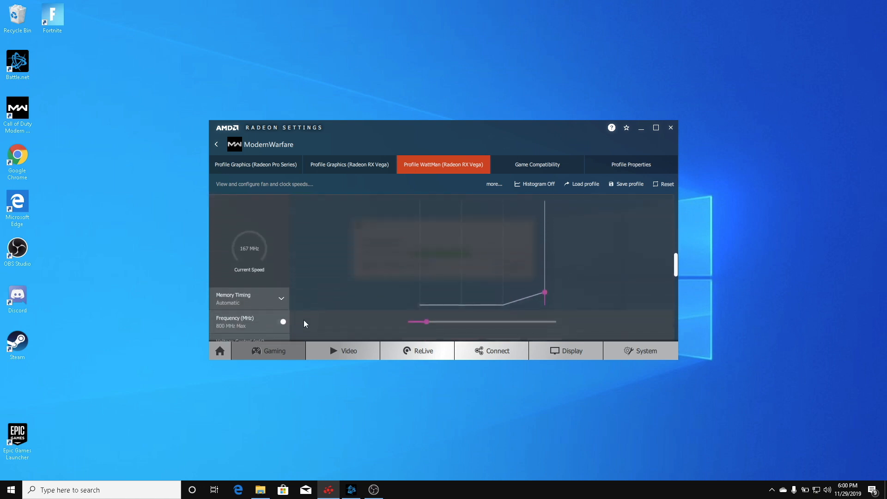
{"action": "mouse_move", "coordinate": [492, 314]}
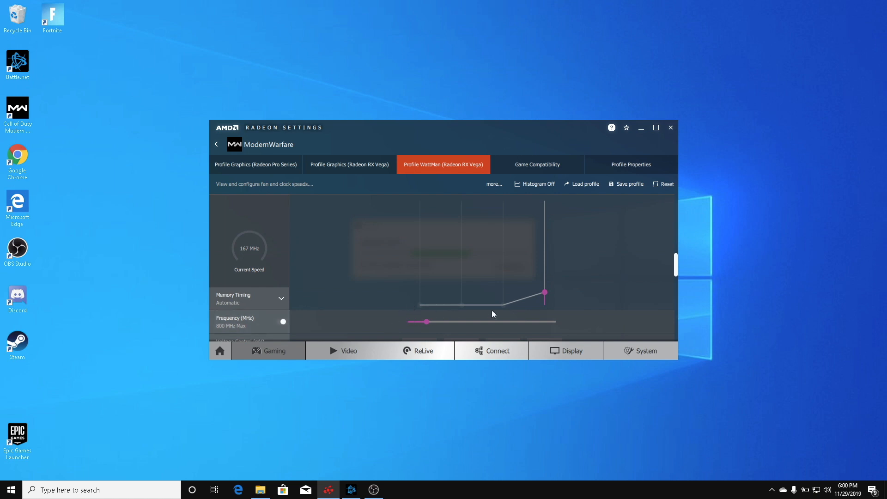
{"action": "mouse_move", "coordinate": [484, 321]}
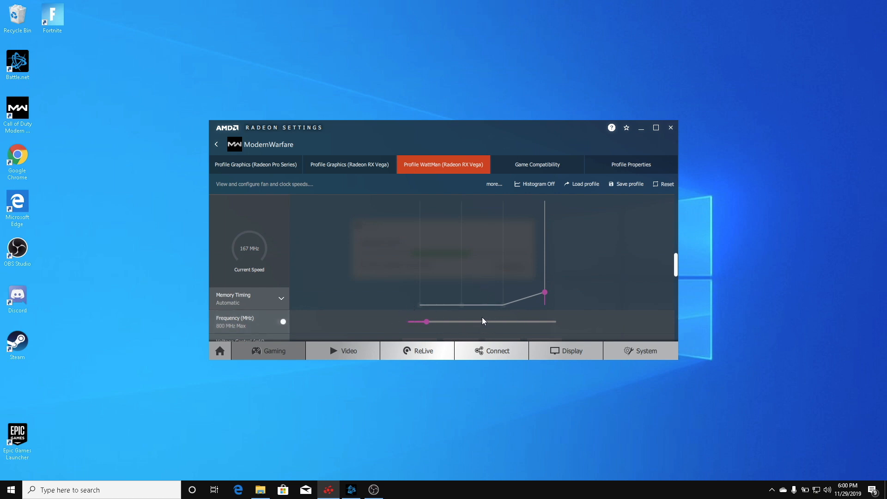
{"action": "mouse_move", "coordinate": [488, 271]}
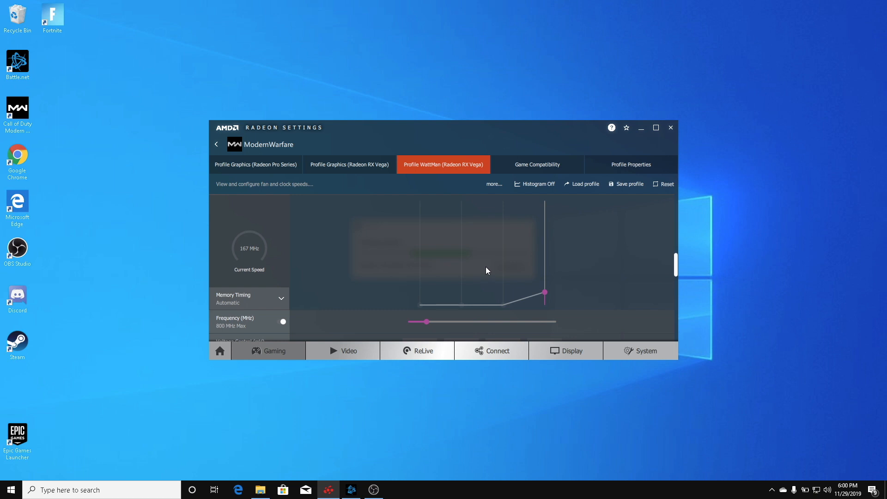
{"action": "mouse_move", "coordinate": [658, 264]}
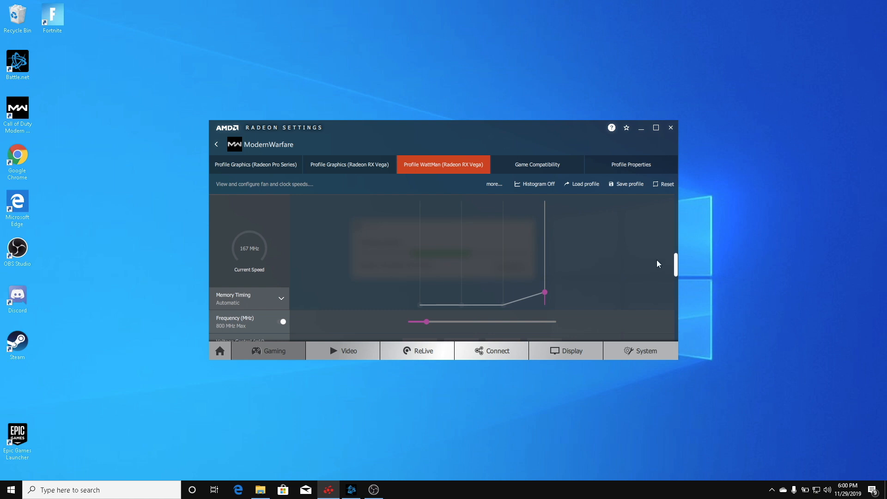
{"action": "mouse_move", "coordinate": [674, 255]}
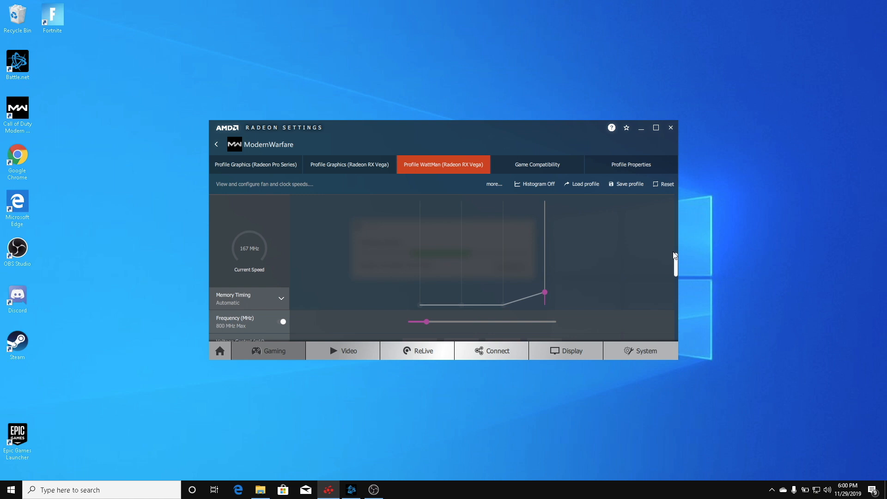
{"action": "mouse_move", "coordinate": [674, 258]}
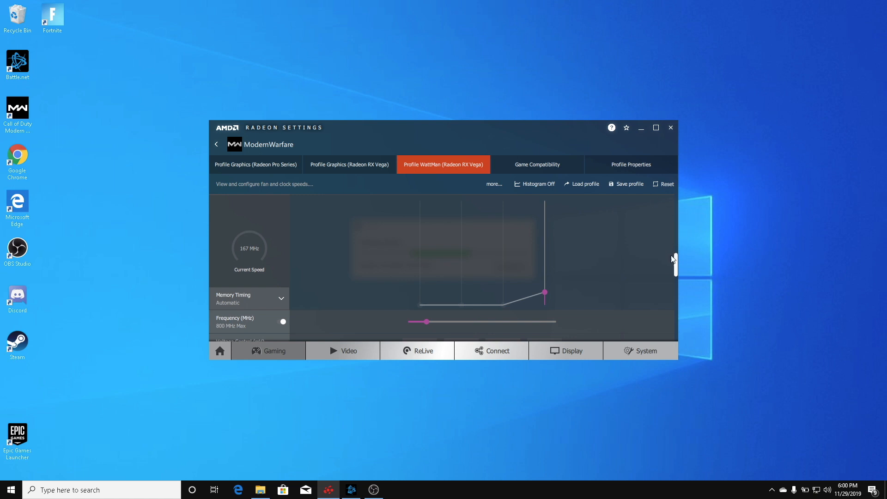
{"action": "mouse_move", "coordinate": [678, 260]}
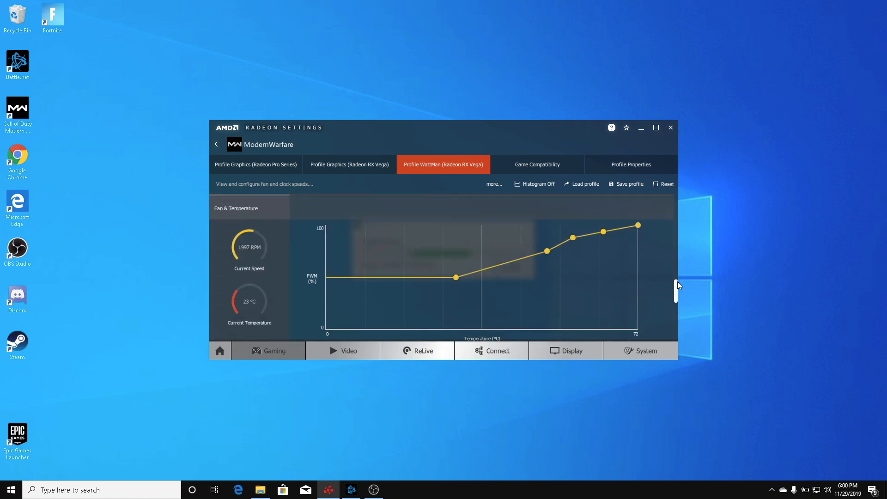
Scroll through the fan curve, manual fan control, Zero RPM off and the 50% power limit.
{"action": "scroll", "scroll_direction": "down", "scroll_amount": 3}
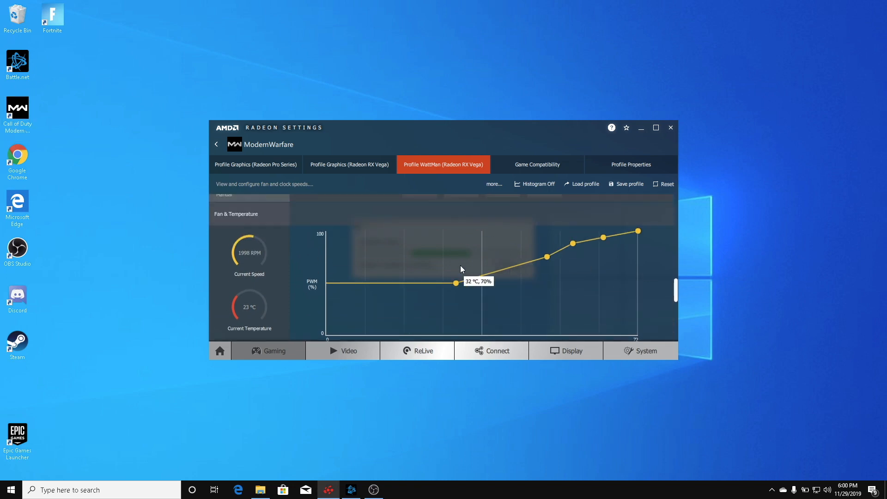
{"action": "mouse_move", "coordinate": [658, 238]}
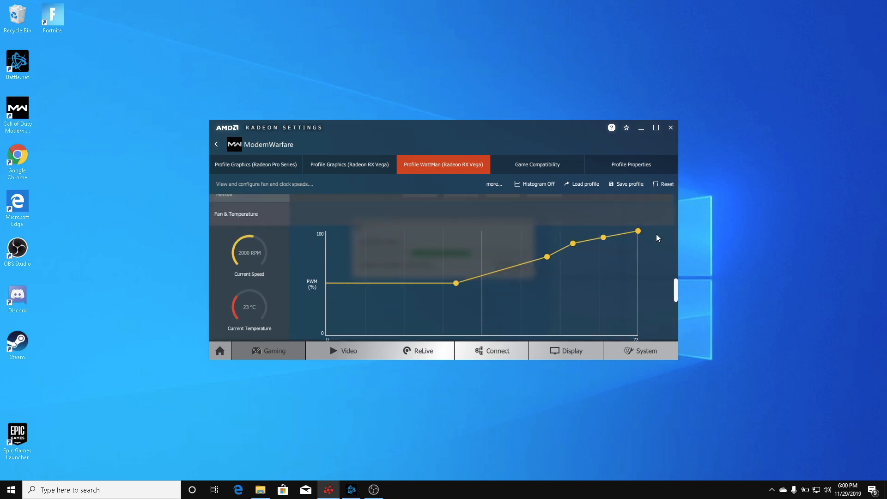
{"action": "mouse_move", "coordinate": [527, 268]}
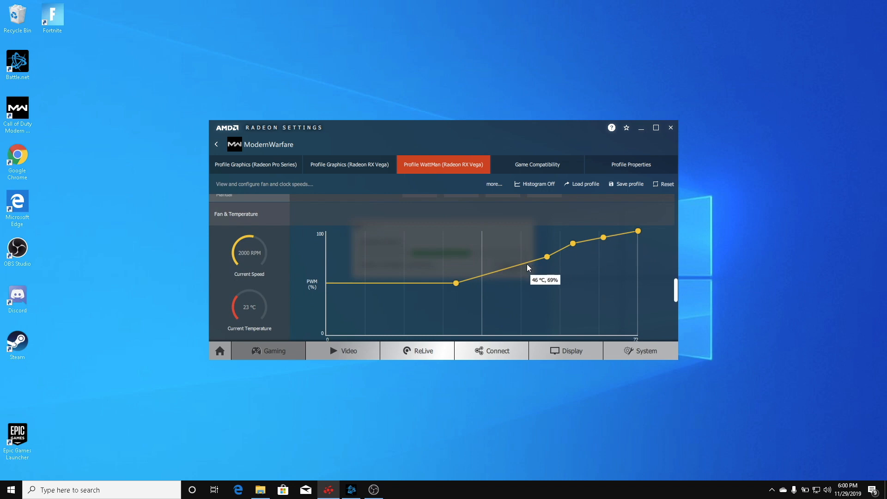
{"action": "mouse_move", "coordinate": [523, 262]}
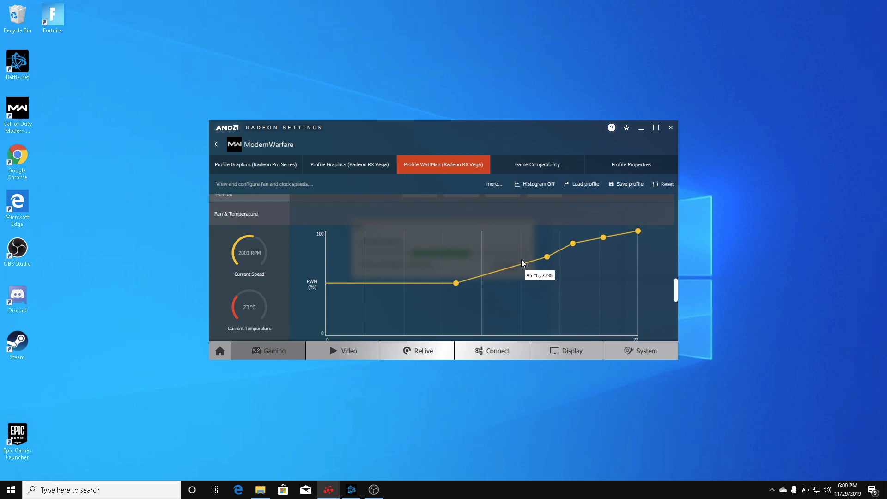
{"action": "mouse_move", "coordinate": [534, 264]}
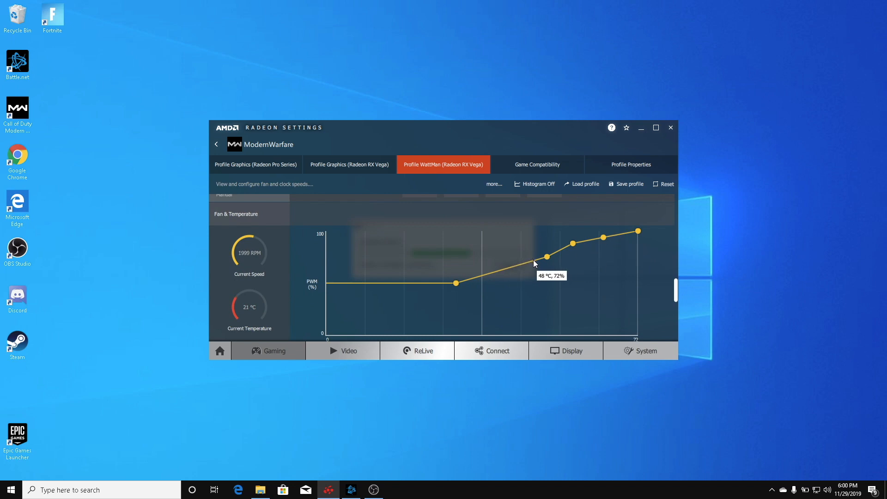
{"action": "mouse_move", "coordinate": [675, 282]}
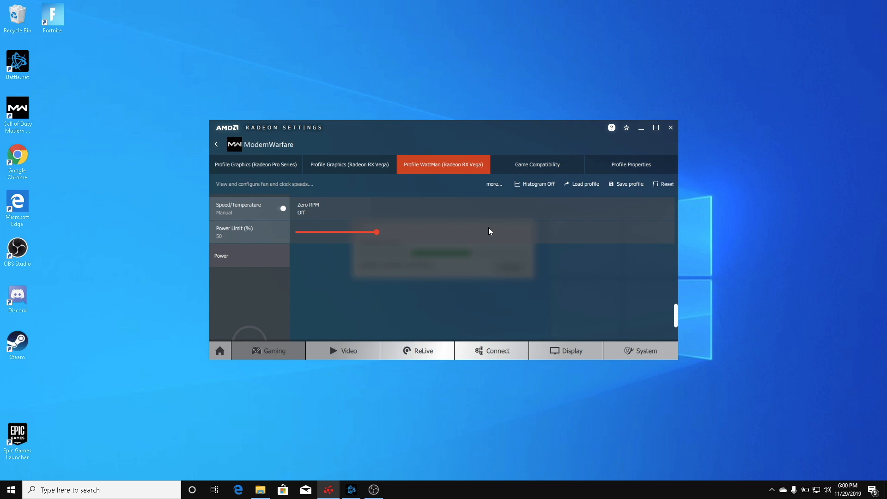
{"action": "mouse_move", "coordinate": [677, 310]}
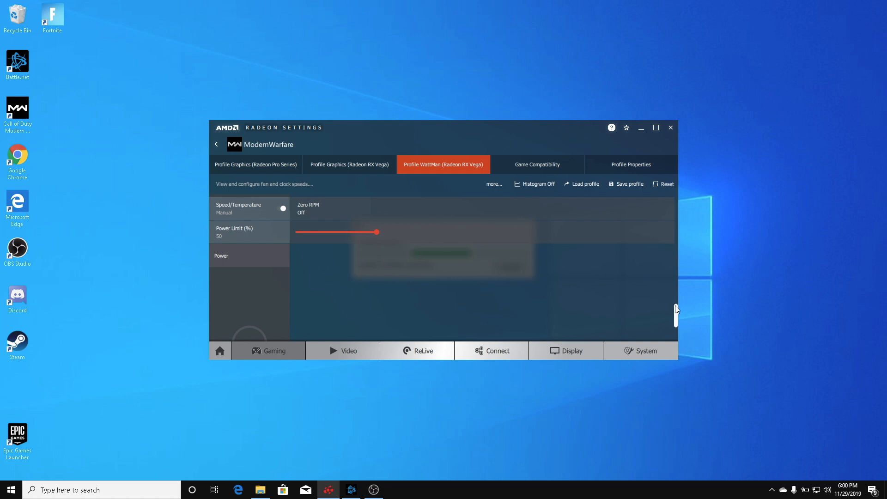
{"action": "scroll", "scroll_direction": "down", "scroll_amount": 3}
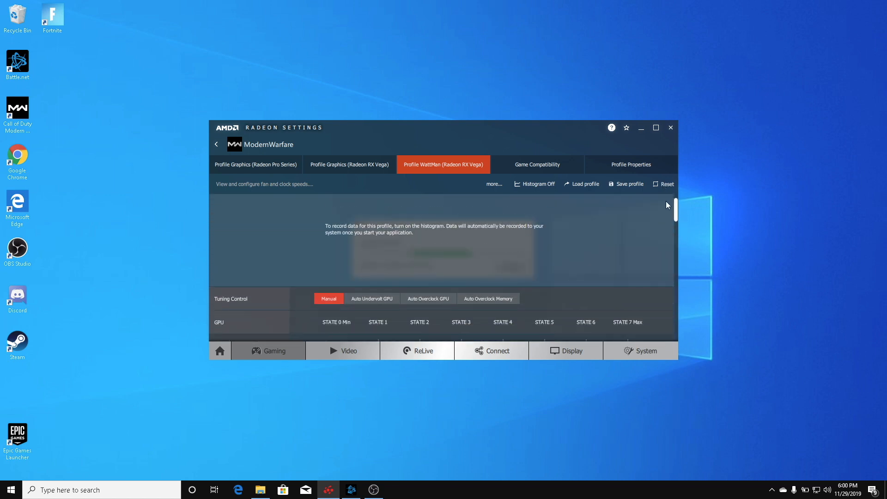
{"action": "scroll", "scroll_direction": "down", "scroll_amount": 3}
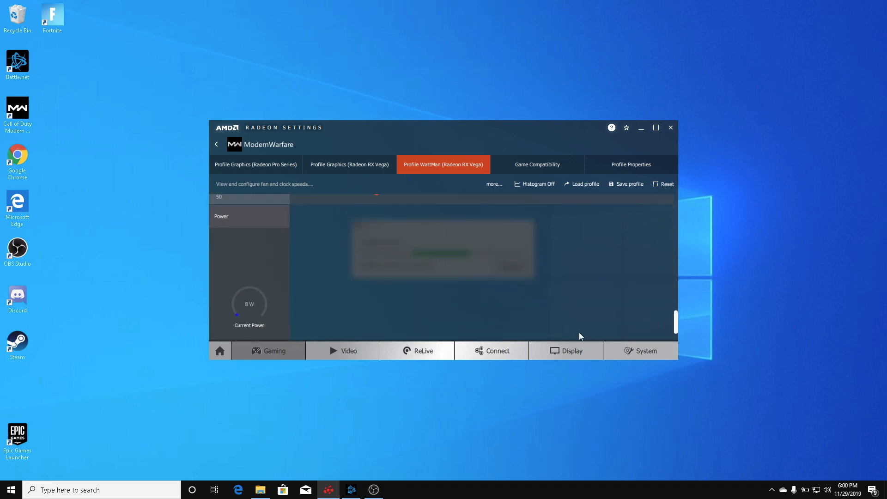
{"action": "mouse_move", "coordinate": [419, 322]}
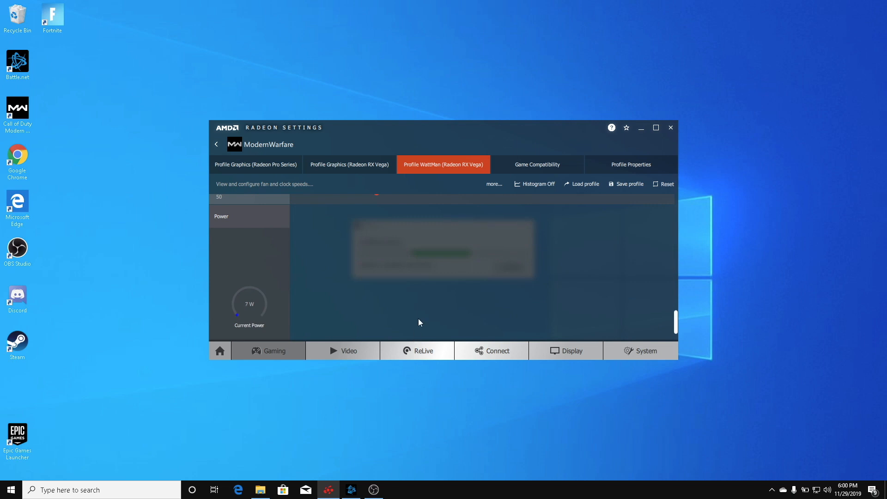
{"action": "mouse_move", "coordinate": [565, 351]}
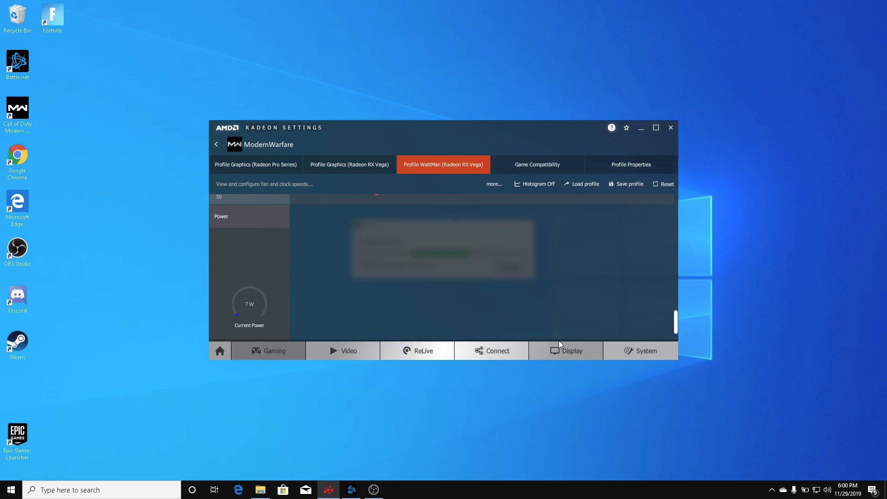
Change the display Scaling Mode to Full panel from the Display settings.
{"action": "left_click", "coordinate": [566, 350]}
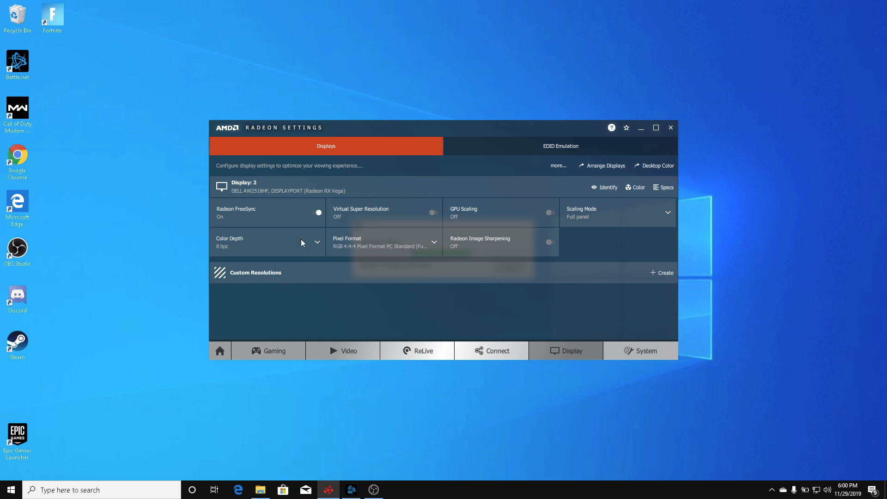
{"action": "mouse_move", "coordinate": [593, 222]}
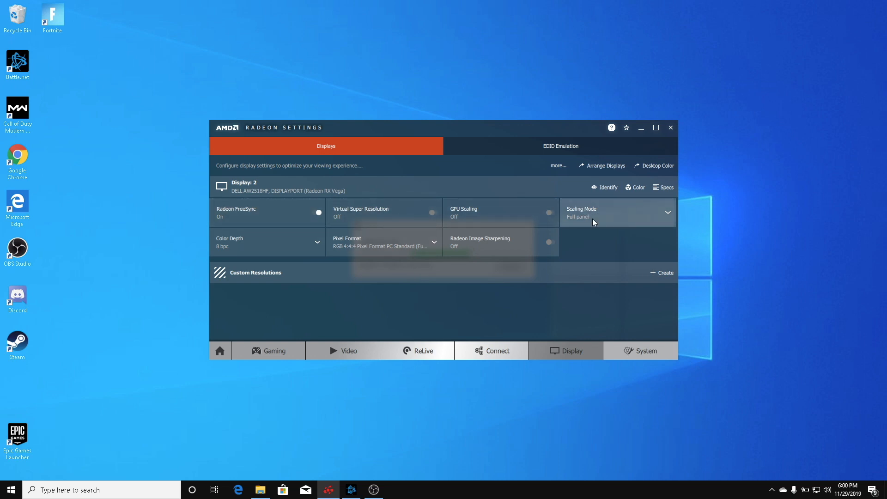
{"action": "left_click", "coordinate": [666, 213]}
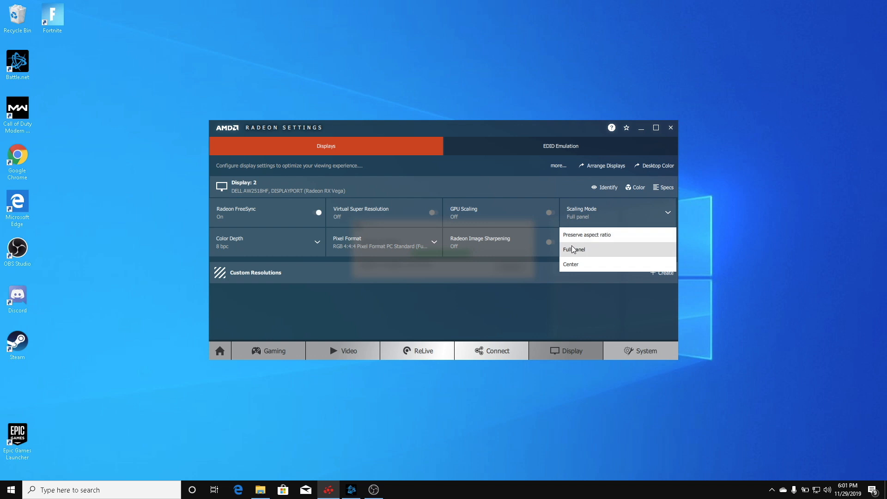
{"action": "mouse_move", "coordinate": [587, 234]}
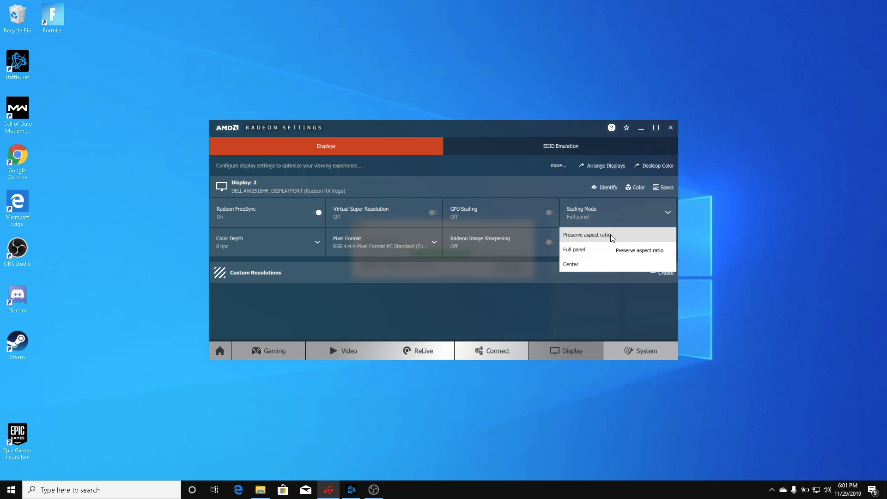
{"action": "mouse_move", "coordinate": [615, 242]}
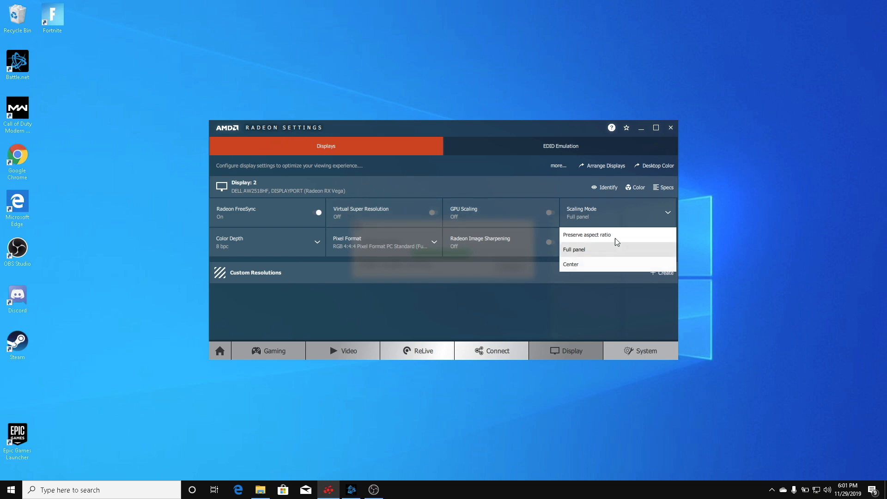
{"action": "left_click", "coordinate": [573, 249]}
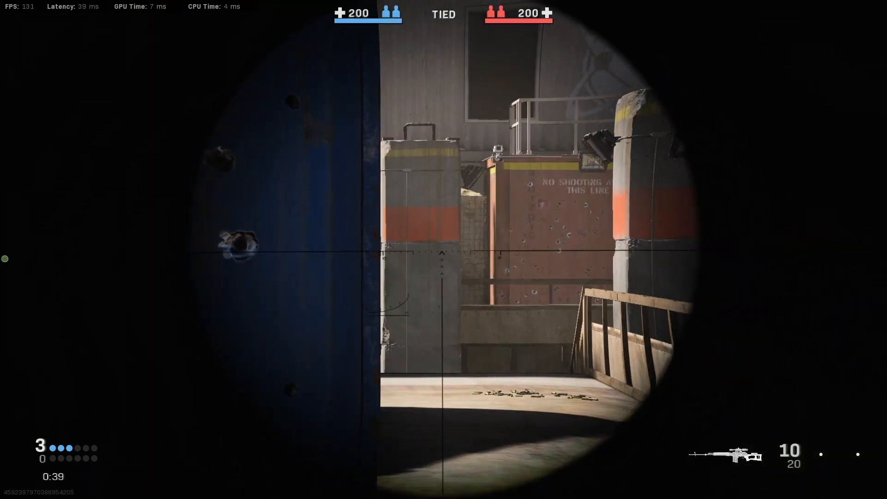
Play Modern Warfare multiplayer matches with the FPS/latency overlay showing.
{"action": "left_click", "coordinate": [444, 250]}
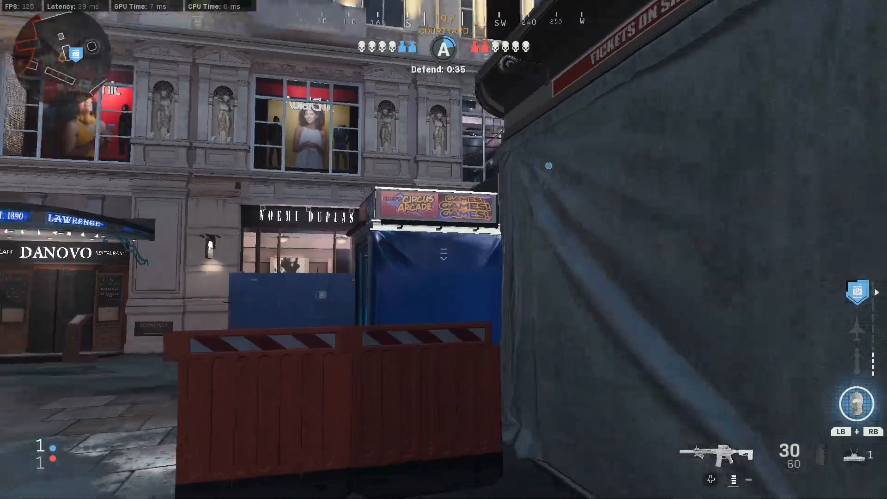
{"action": "right_click", "coordinate": [444, 250]}
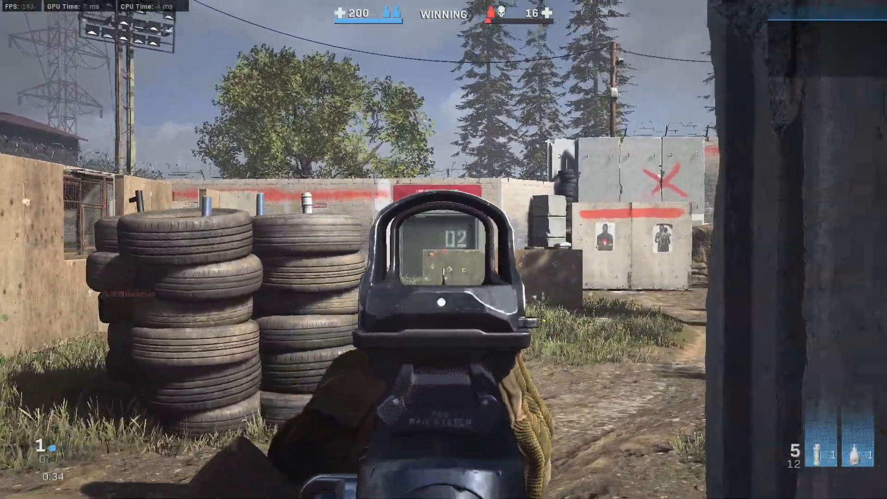
{"action": "mouse_move", "coordinate": [226, 249]}
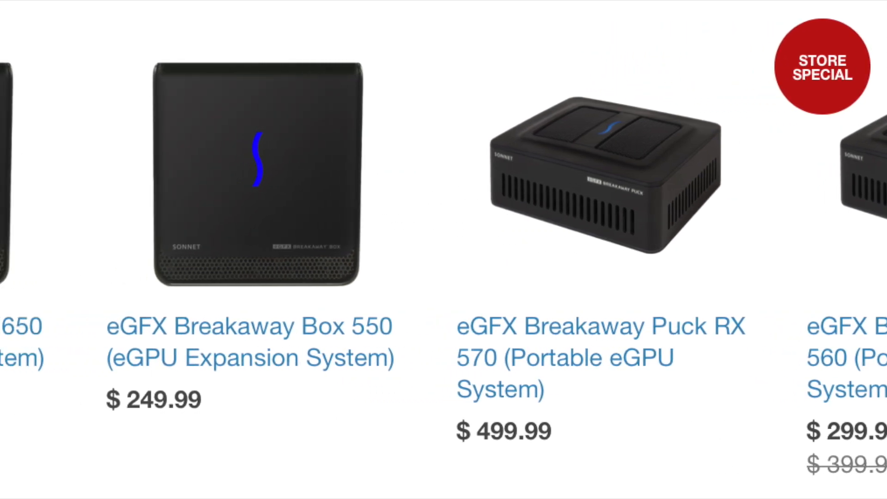
Scroll through the Sonnet eGFX Breakaway Box and Puck listings and prices.
{"action": "scroll", "scroll_direction": "left", "scroll_amount": 3}
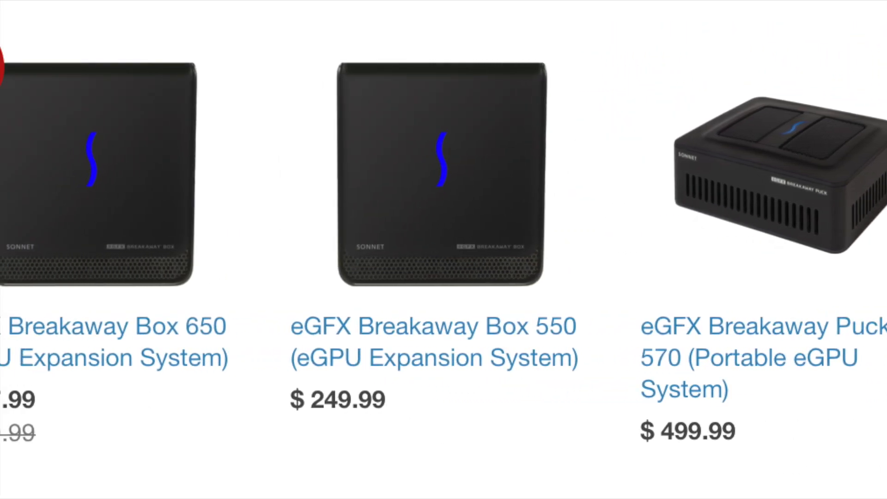
{"action": "scroll", "scroll_direction": "left", "scroll_amount": 3}
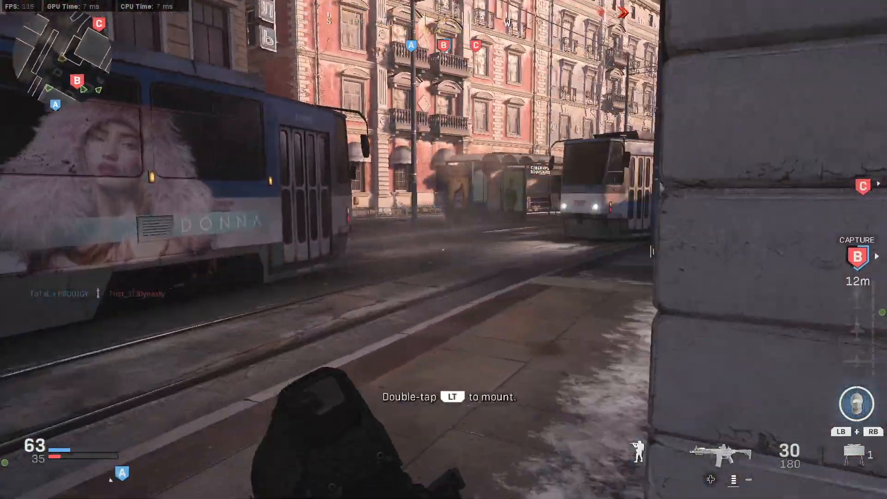
Play a Domination match on the Modern Warfare city map.
{"action": "left_click", "coordinate": [443, 250]}
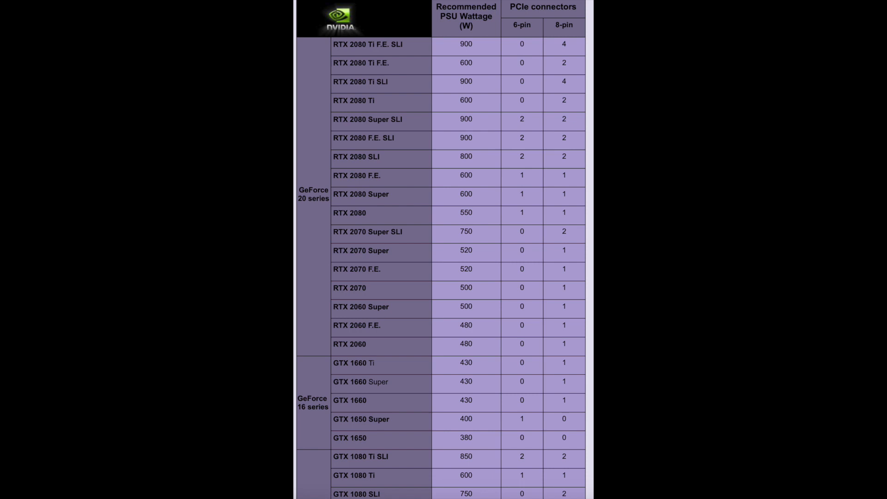
Scroll the NVIDIA PSU table down to the GeForce 10 and 900 series.
{"action": "scroll", "scroll_direction": "down", "scroll_amount": 3}
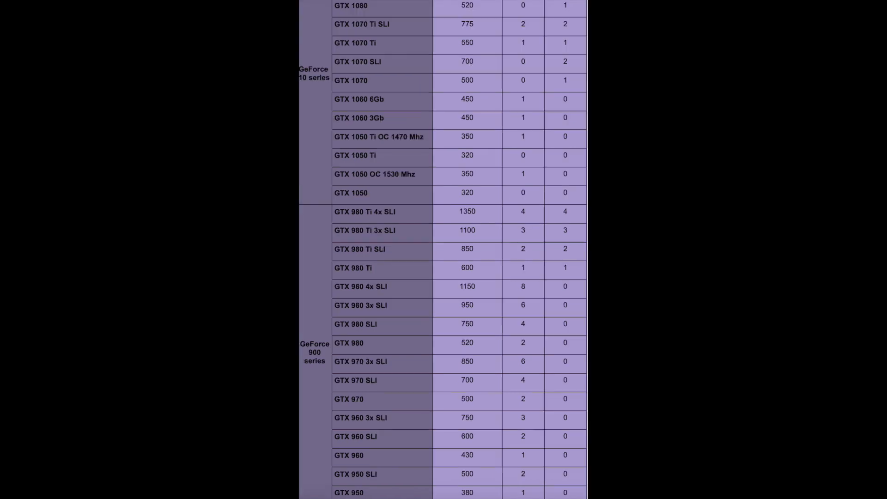